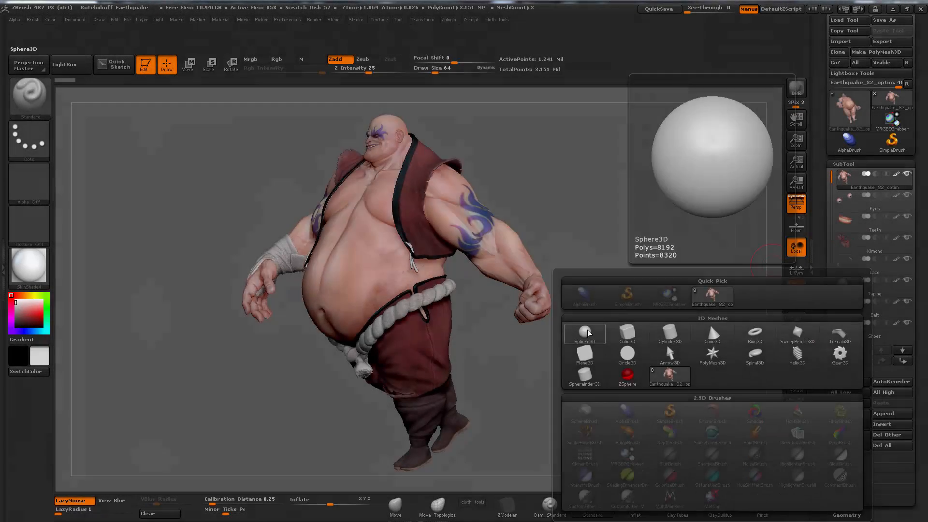
Step: Pick Sphere3D from the 3D Meshes in ZBrush's Tool Quick Pick
{"action": "left_click", "coordinate": [584, 333]}
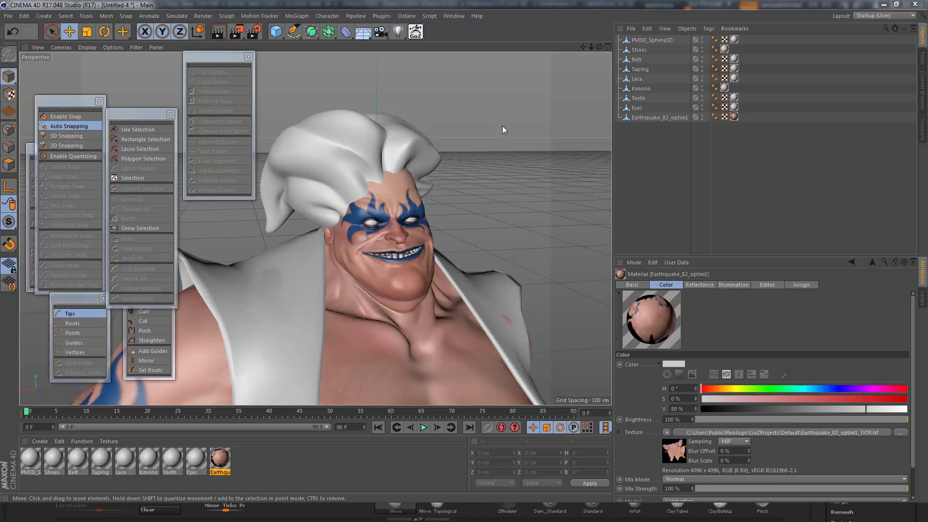
{"action": "mouse_move", "coordinate": [527, 150]}
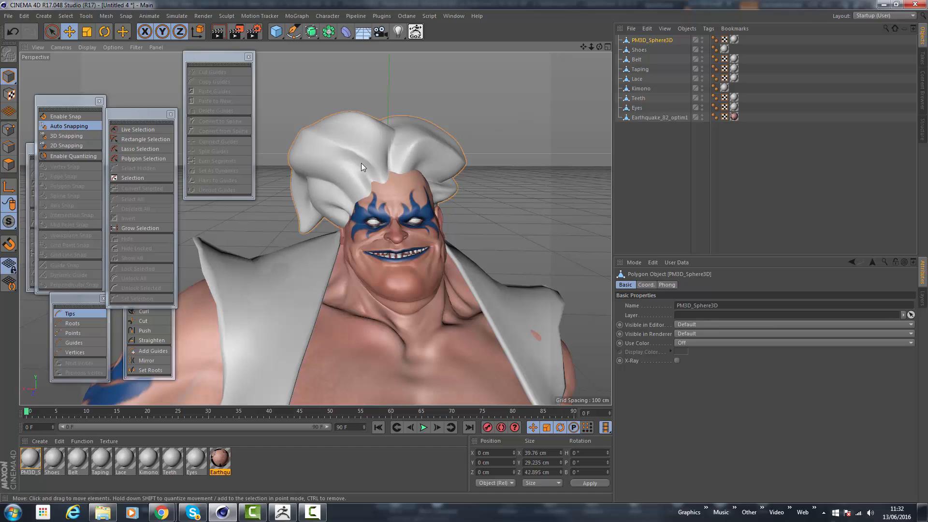
Step: Switch to Live Selection in Polygons mode to paint the hair's lower edge
{"action": "left_click", "coordinate": [52, 32]}
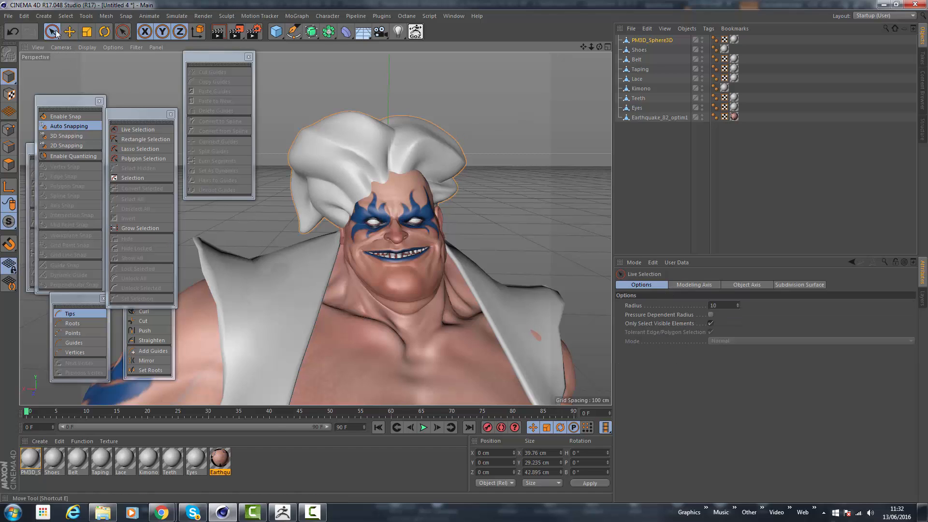
{"action": "left_click", "coordinate": [139, 129]}
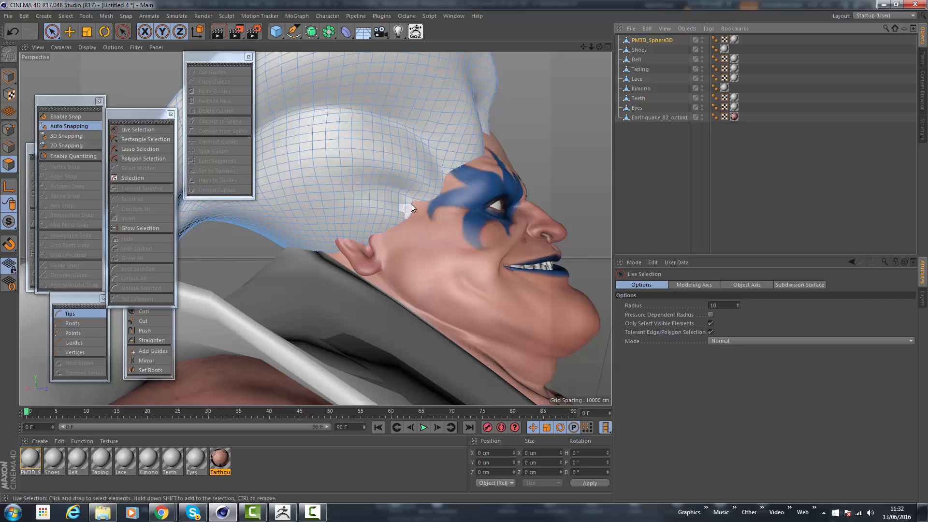
{"action": "mouse_move", "coordinate": [510, 250]}
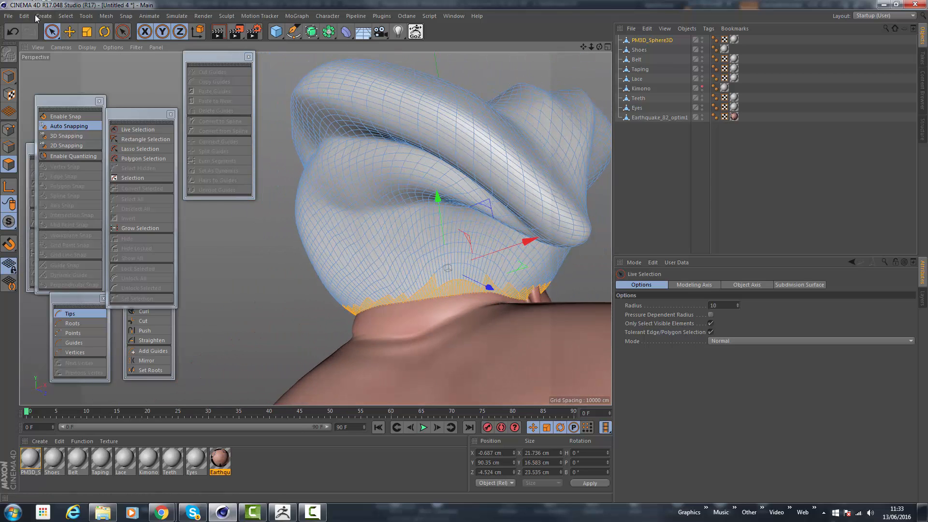
Step: Save the selected hairline polygons as a Polygon Selection tag
{"action": "left_click", "coordinate": [65, 16]}
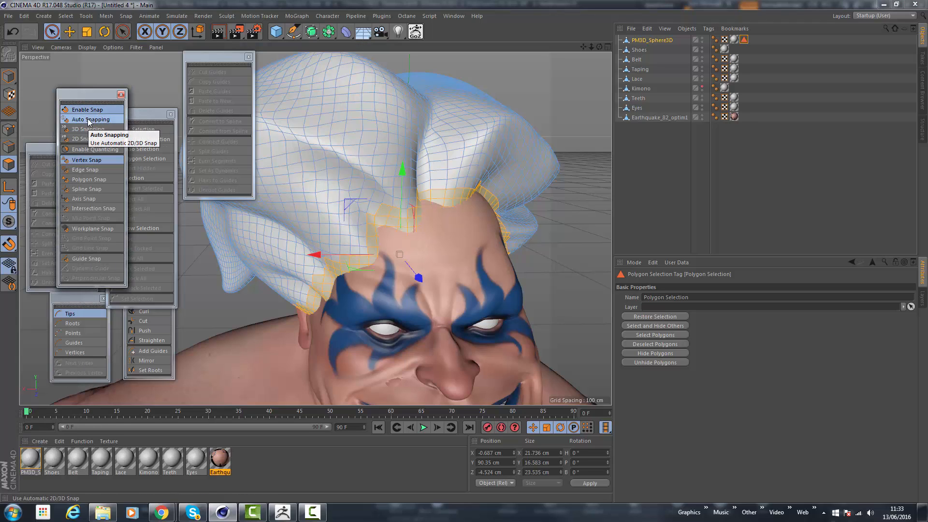
{"action": "mouse_move", "coordinate": [89, 179]}
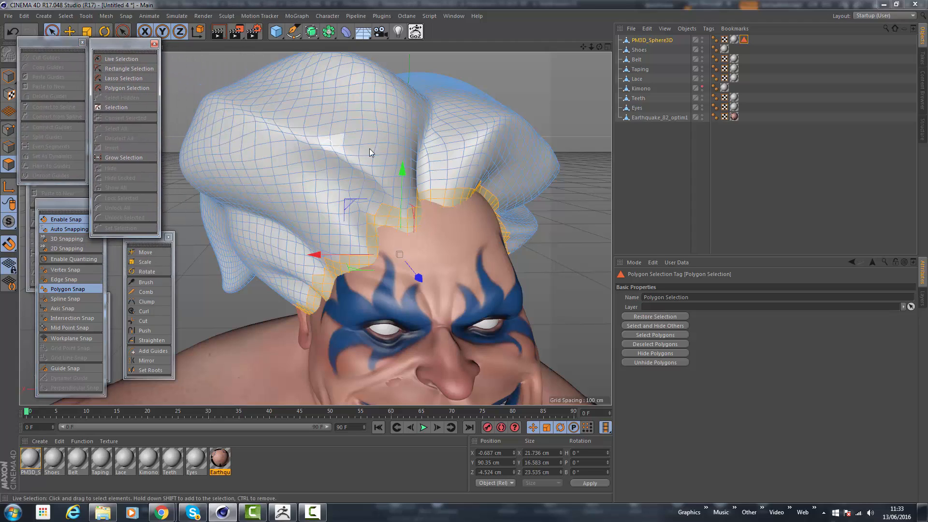
Step: Choose the Pen spline tool and set its Type to B-Spline
{"action": "left_click", "coordinate": [292, 32]}
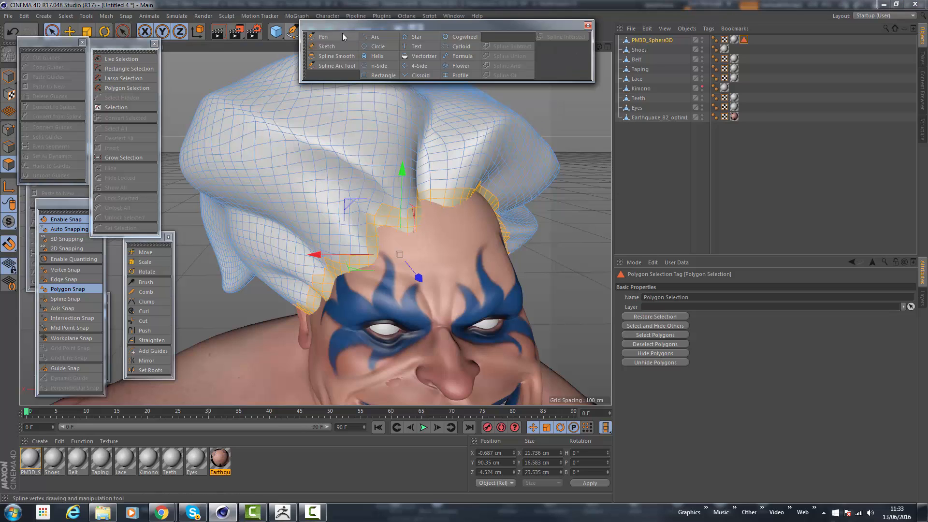
{"action": "left_click", "coordinate": [323, 37]}
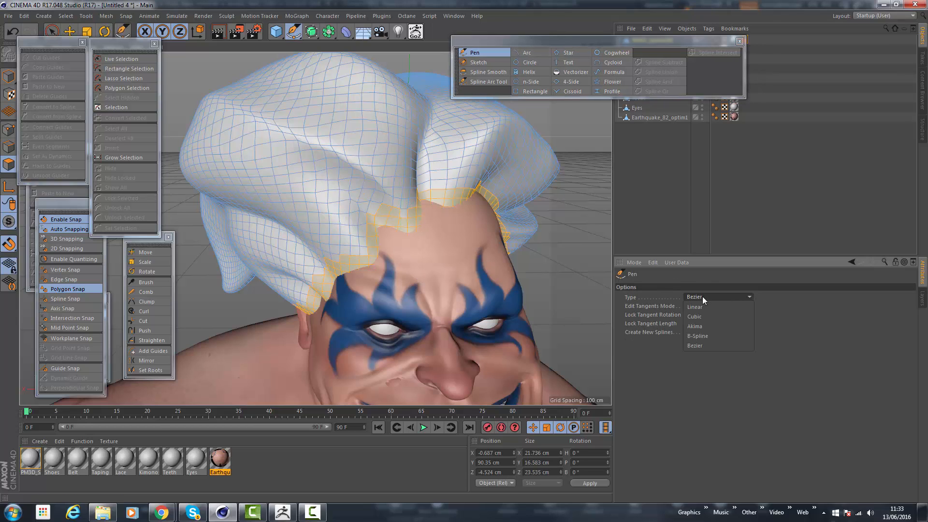
{"action": "mouse_move", "coordinate": [701, 307]}
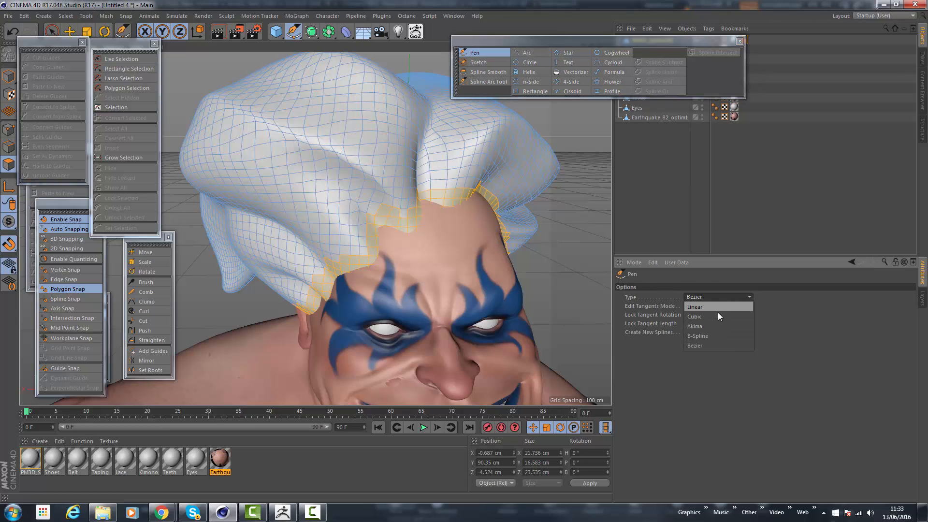
{"action": "left_click", "coordinate": [698, 335]}
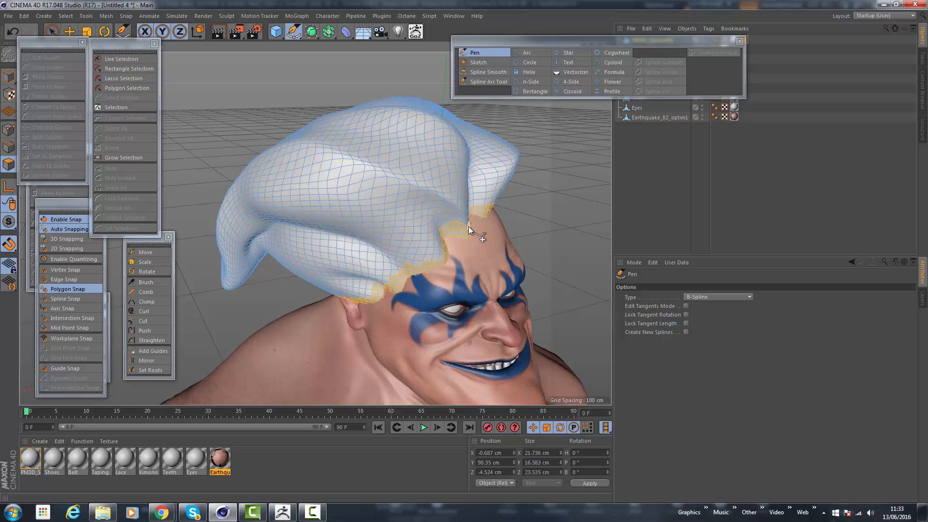
{"action": "mouse_move", "coordinate": [474, 231]}
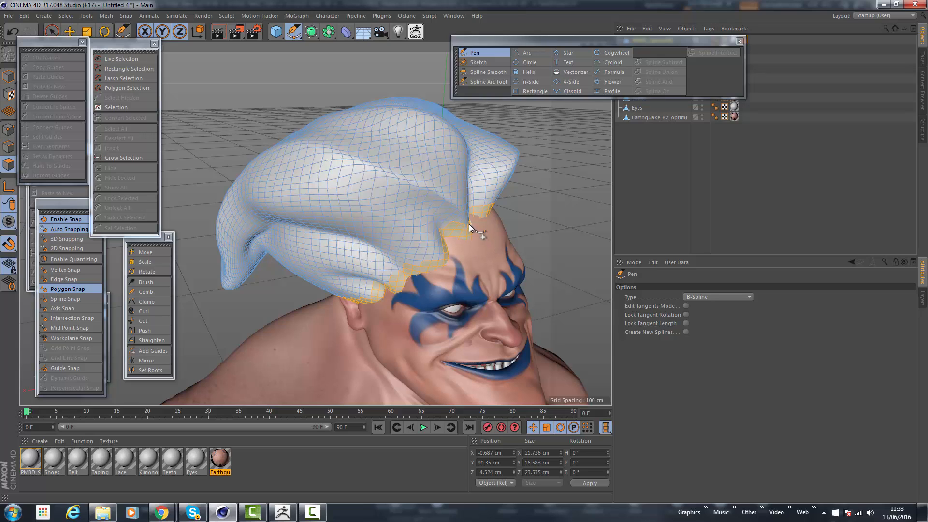
{"action": "mouse_move", "coordinate": [284, 154]}
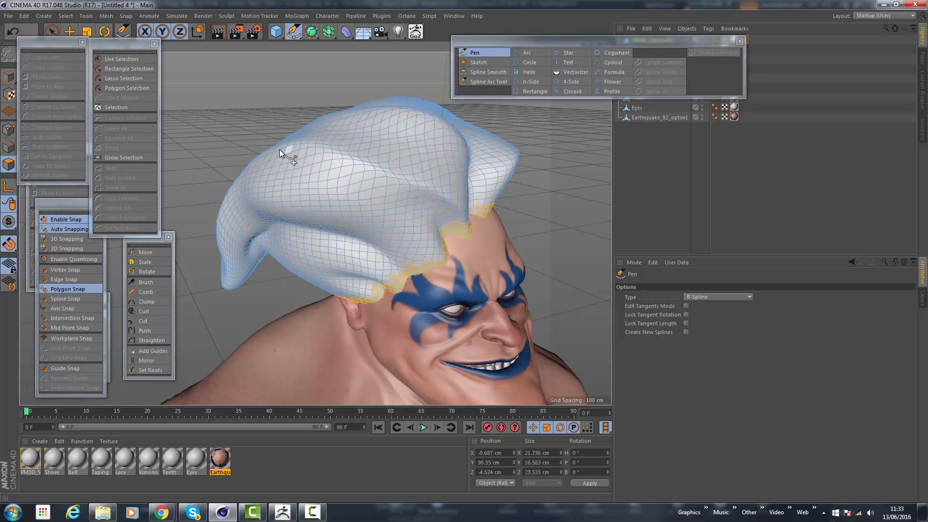
{"action": "mouse_move", "coordinate": [313, 189]}
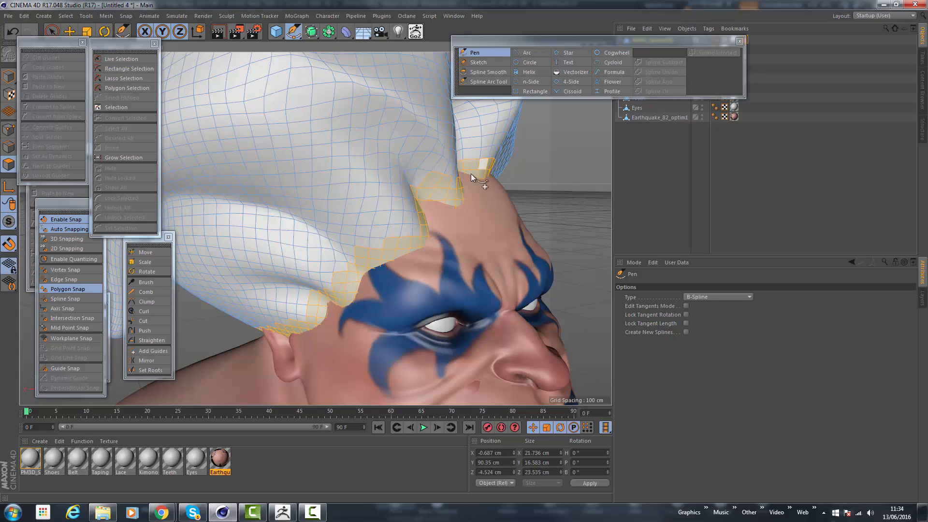
{"action": "mouse_move", "coordinate": [204, 112]}
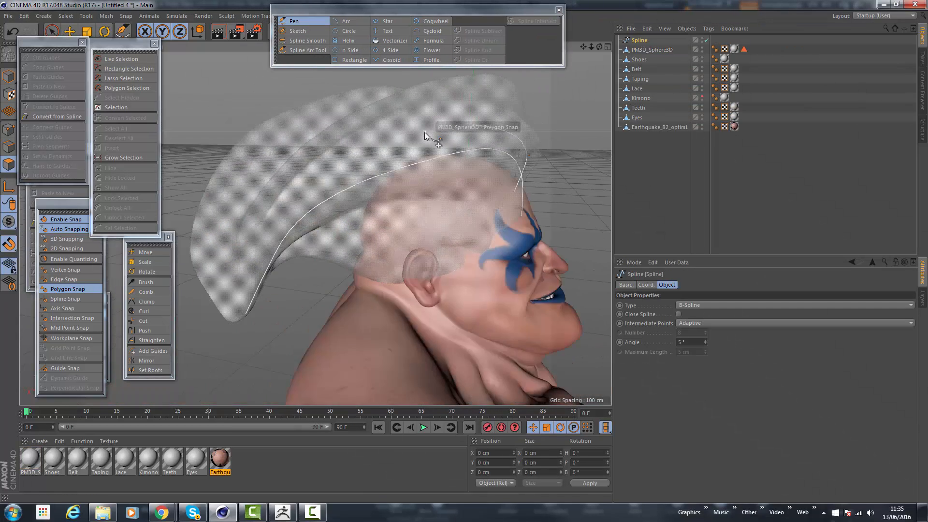
{"action": "left_click_drag", "start_coordinate": [426, 137], "coordinate": [346, 201]}
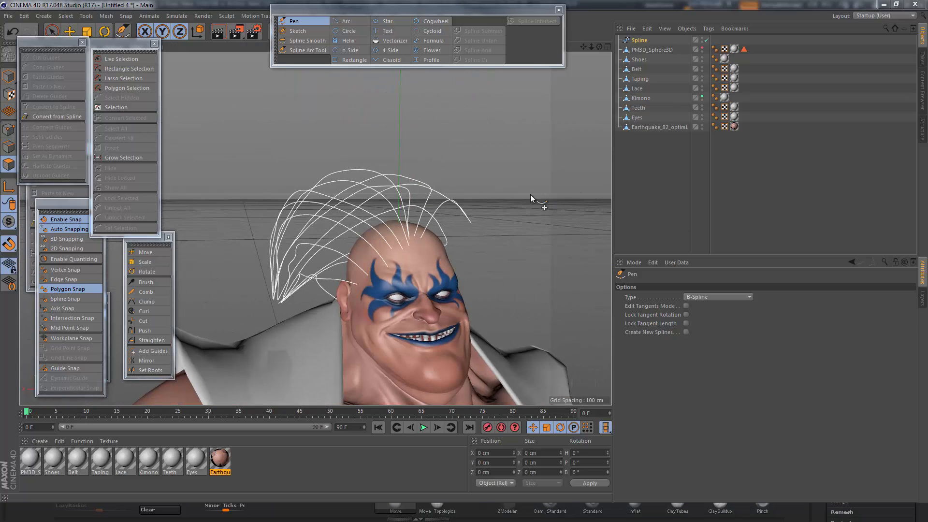
{"action": "mouse_move", "coordinate": [313, 28]}
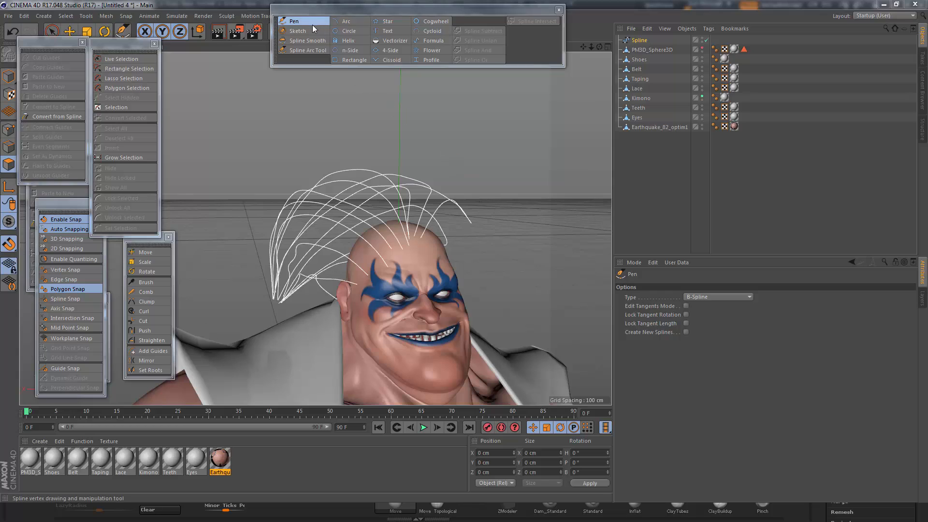
{"action": "mouse_move", "coordinate": [567, 99]}
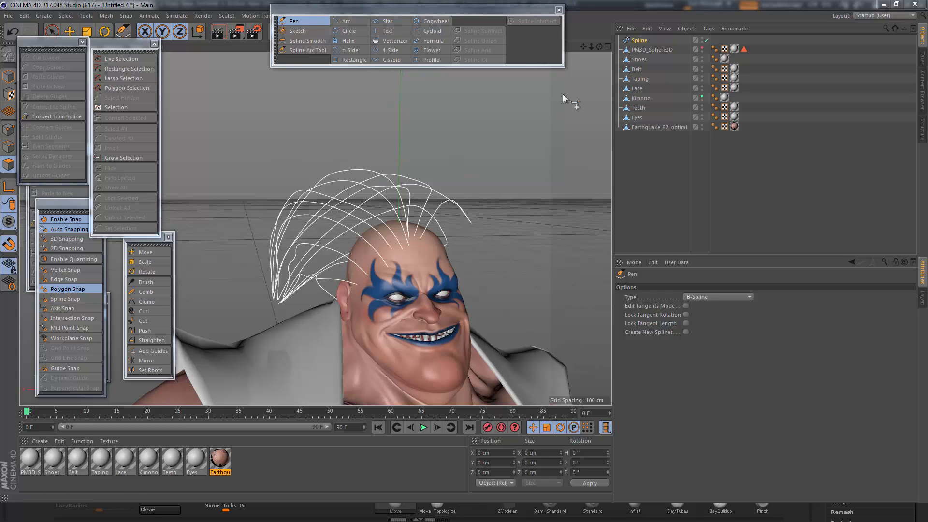
{"action": "mouse_move", "coordinate": [503, 188]}
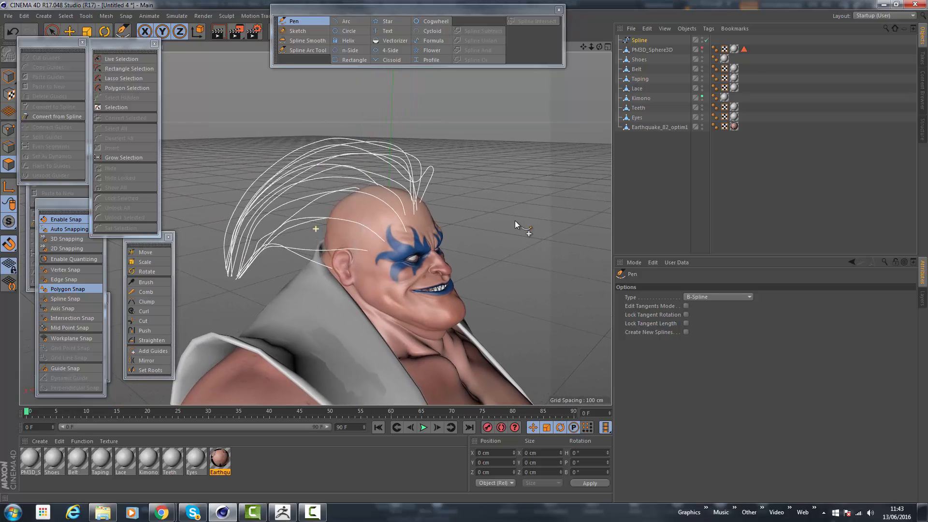
Step: Select the Spline object holding the hair curves in the Object Manager
{"action": "left_click", "coordinate": [638, 40]}
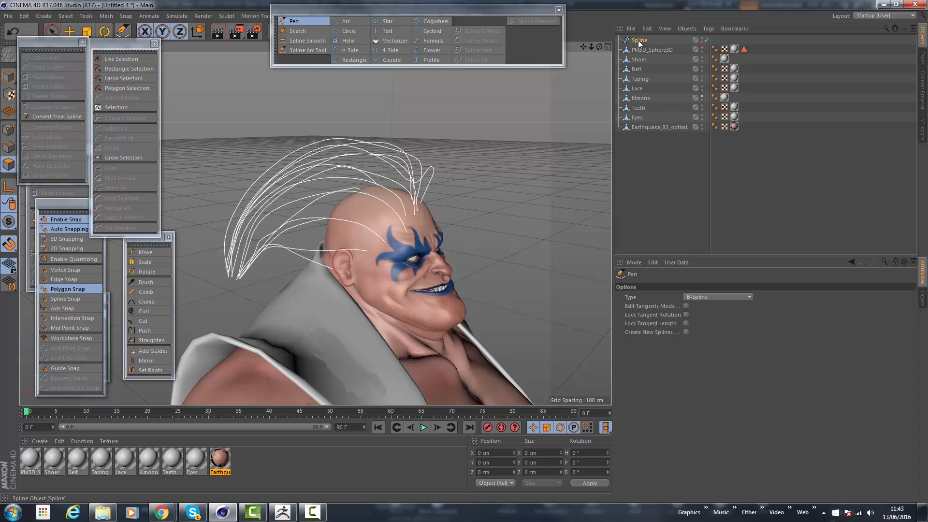
{"action": "mouse_move", "coordinate": [638, 39]}
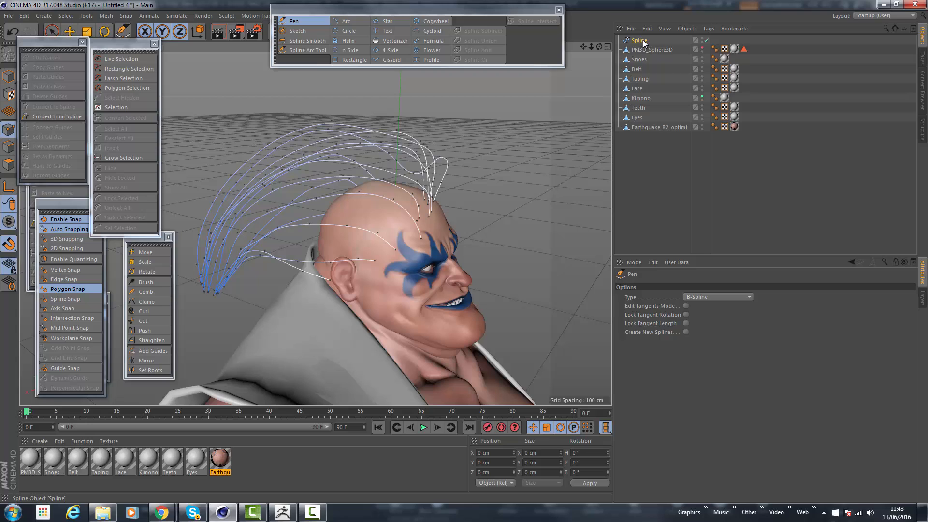
Step: Set the Spline's intermediate points option, then run Current State to Object
{"action": "left_click", "coordinate": [666, 284]}
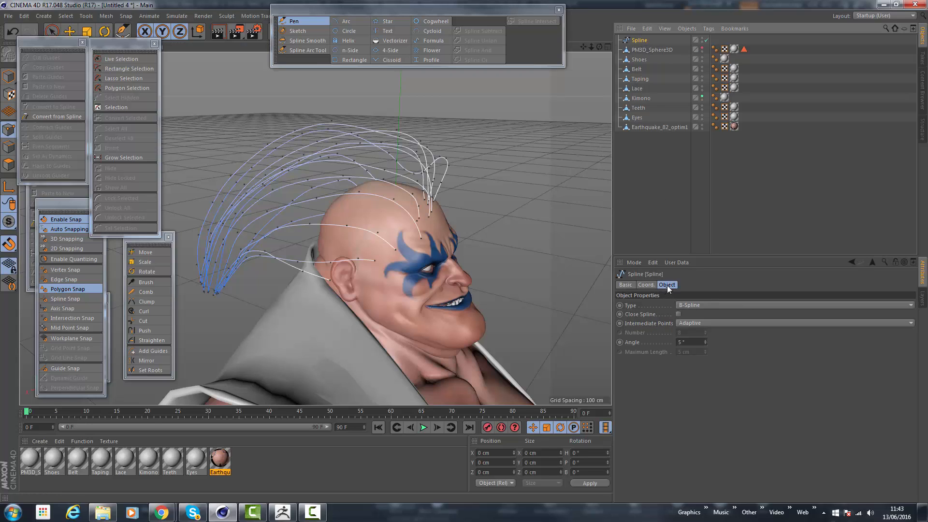
{"action": "left_click", "coordinate": [793, 323]}
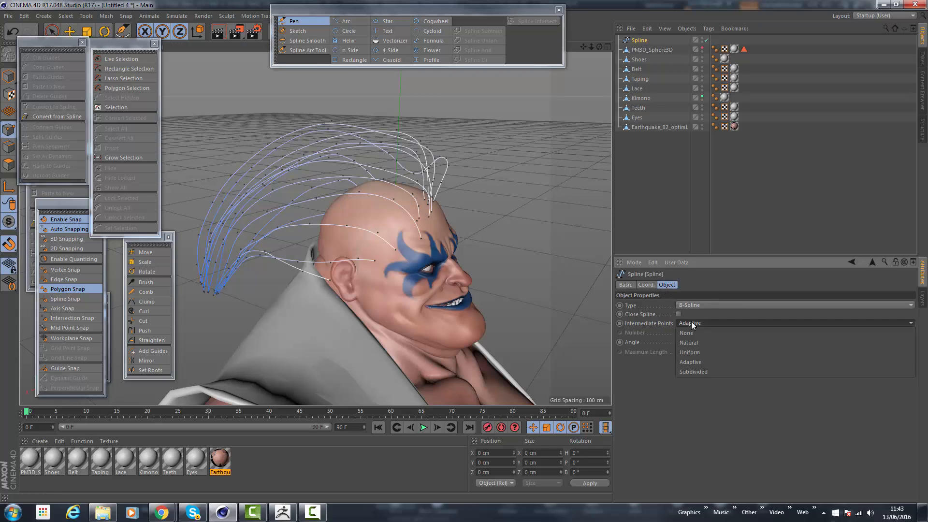
{"action": "left_click", "coordinate": [687, 352]}
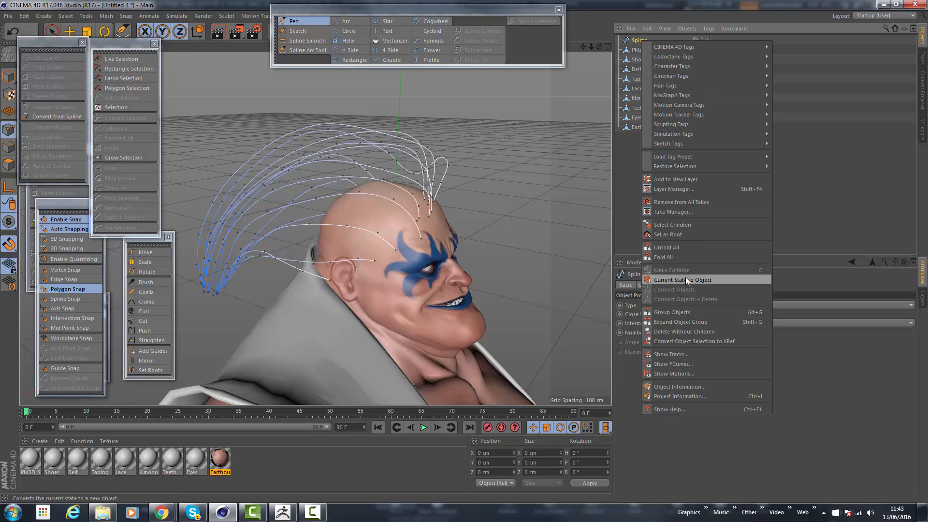
{"action": "left_click", "coordinate": [681, 279]}
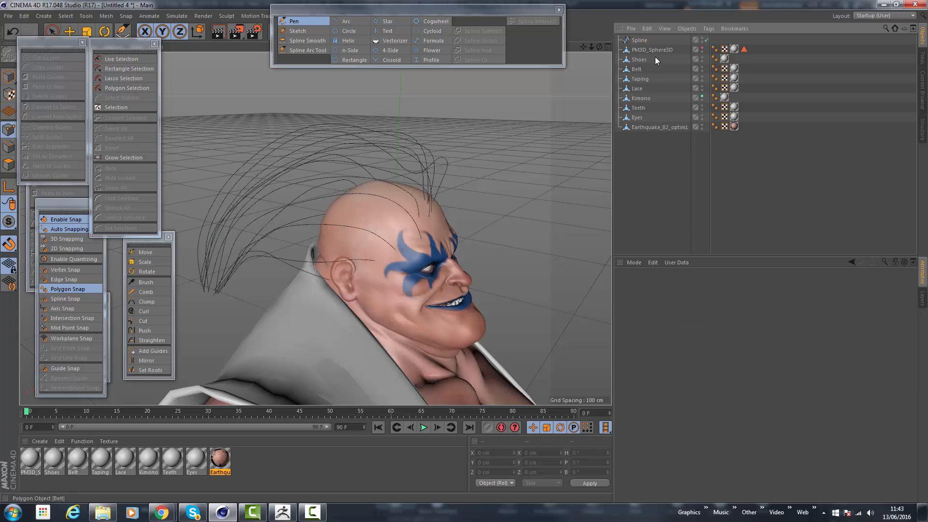
Step: Reselect the hair Spline object and open a top-bar menu
{"action": "left_click", "coordinate": [638, 40]}
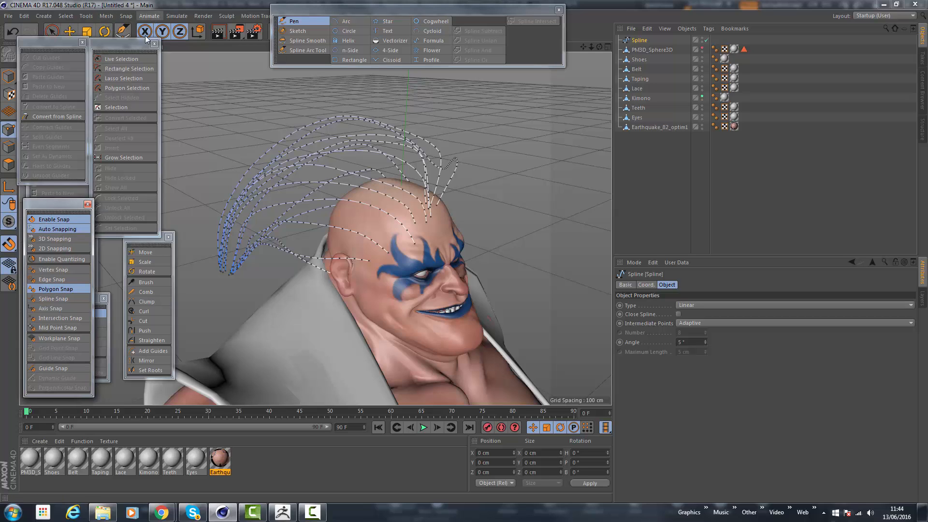
{"action": "left_click", "coordinate": [177, 16]}
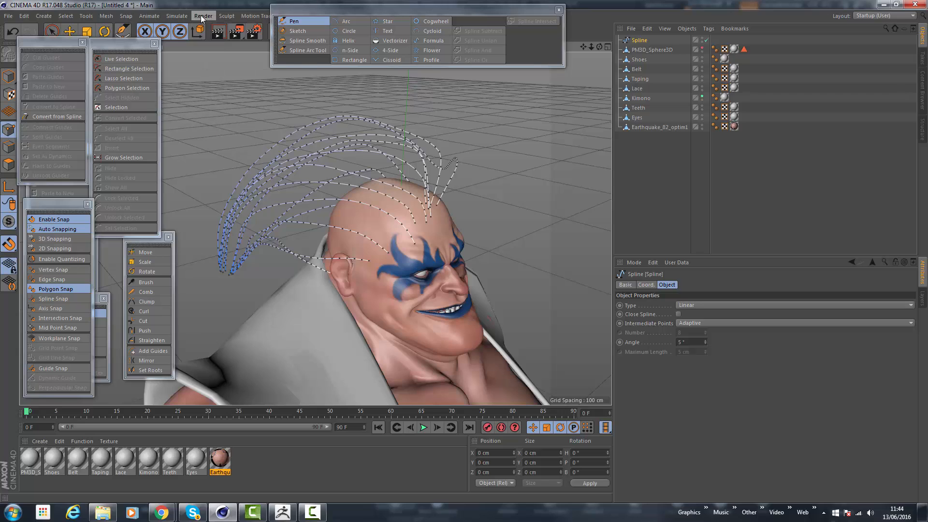
{"action": "mouse_move", "coordinate": [153, 245]}
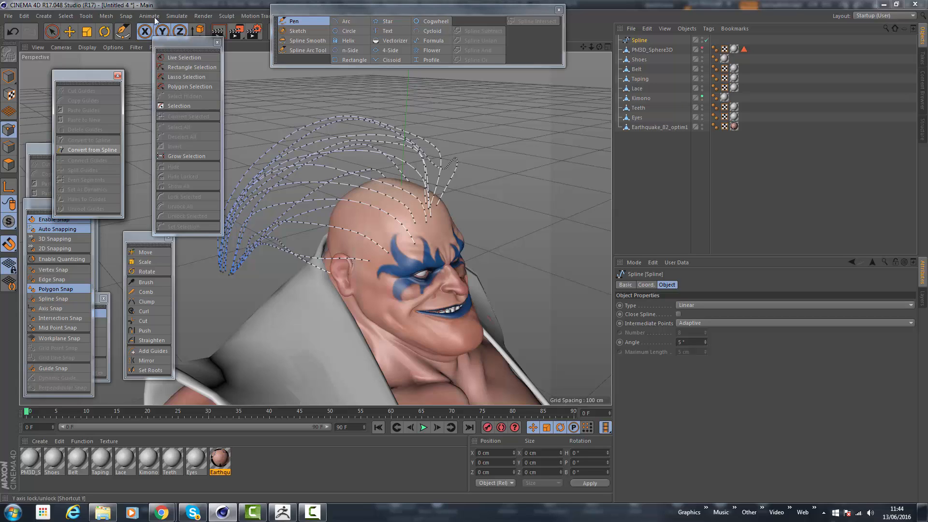
Step: Convert the spline to hair via Simulate > Hair Edit and select the new Hair object
{"action": "left_click", "coordinate": [177, 16]}
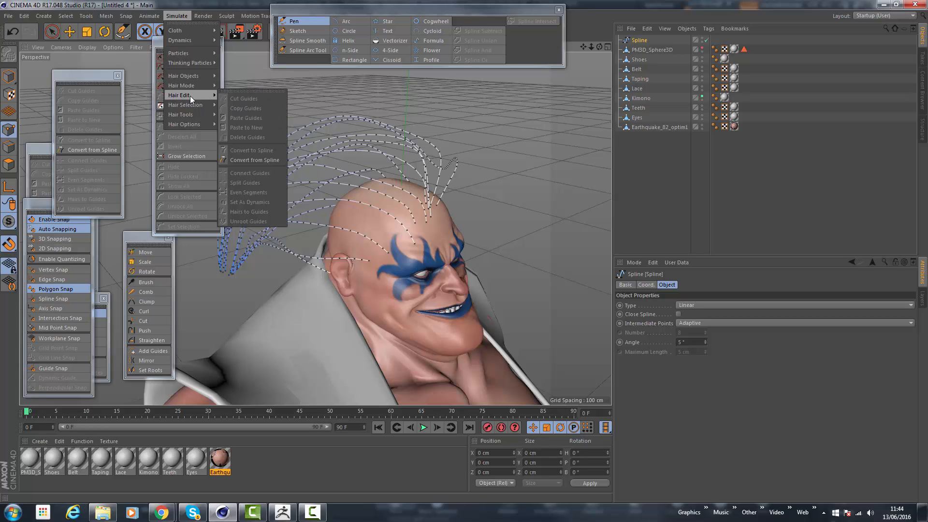
{"action": "mouse_move", "coordinate": [193, 98]}
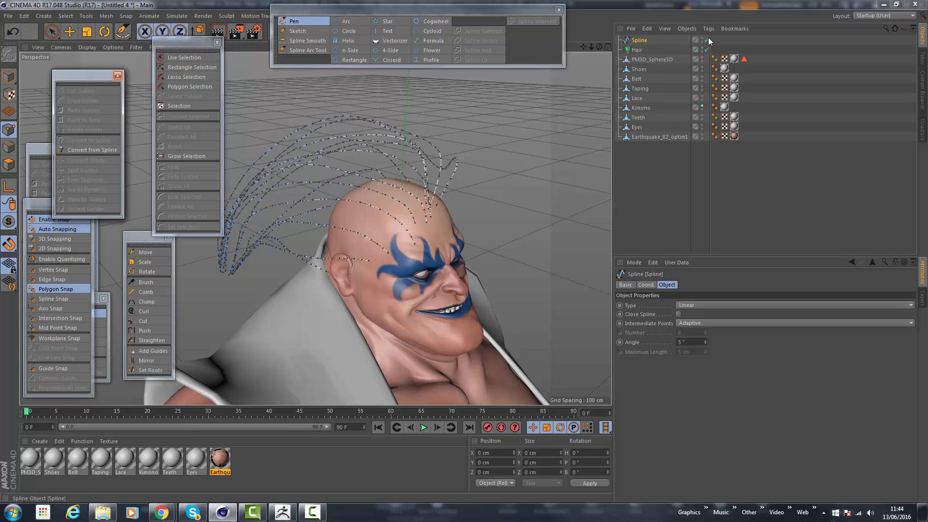
{"action": "mouse_move", "coordinate": [701, 48]}
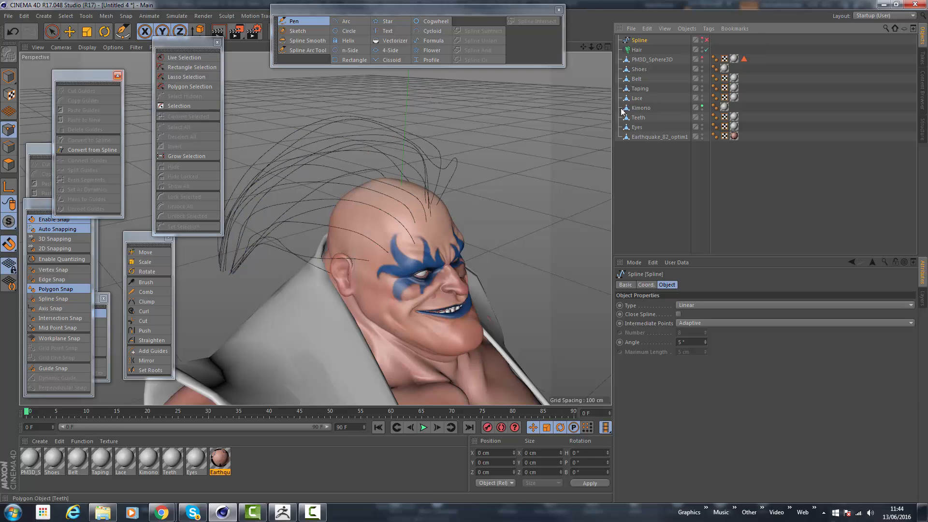
{"action": "left_click", "coordinate": [637, 49]}
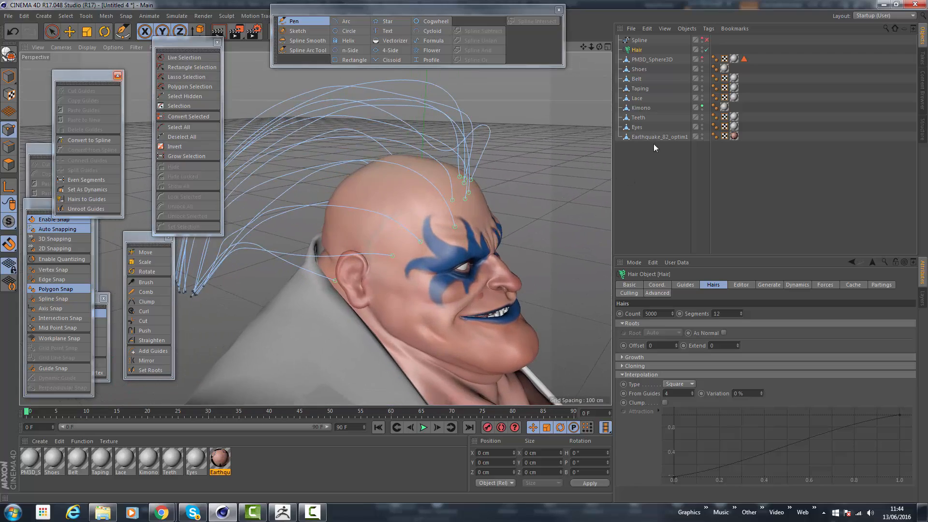
{"action": "mouse_move", "coordinate": [402, 251]}
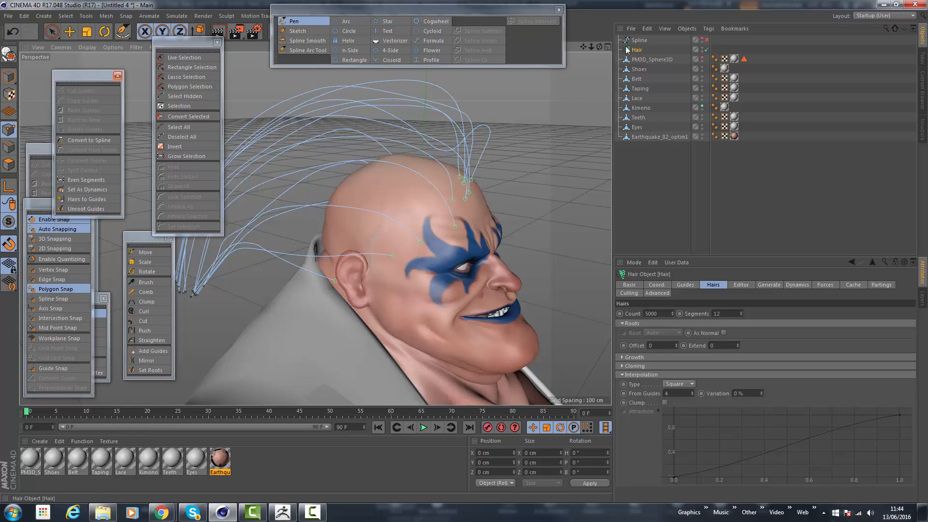
{"action": "mouse_move", "coordinate": [703, 59]}
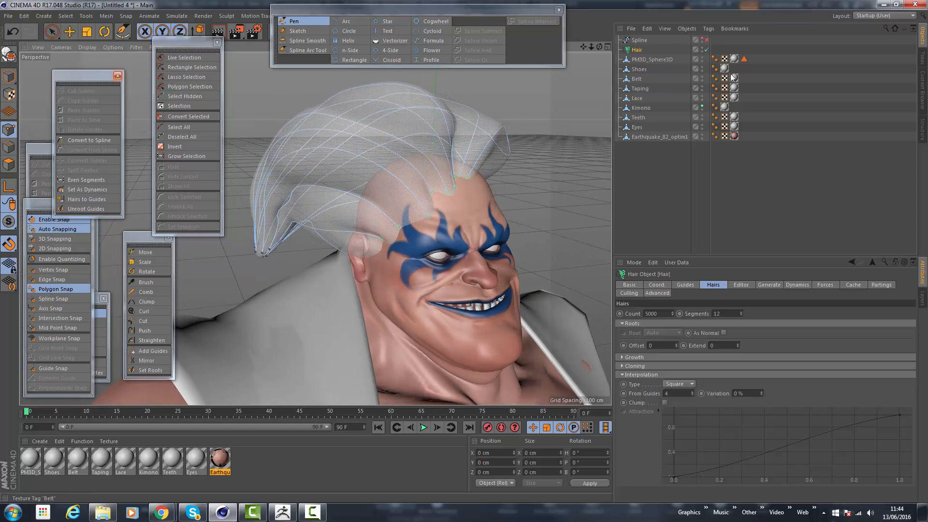
Step: Select PM3D_Sphere3D and activate its Polygon Selection tag
{"action": "left_click", "coordinate": [653, 59]}
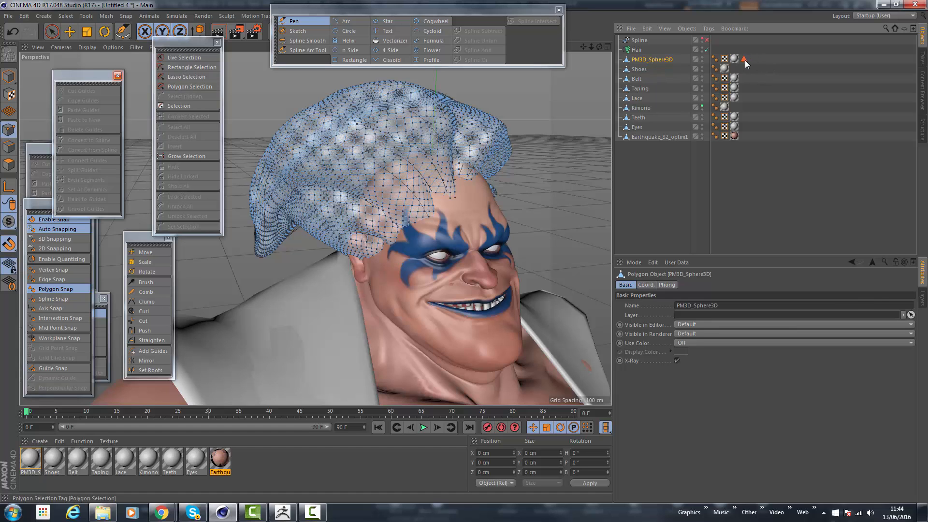
{"action": "left_click", "coordinate": [744, 58]}
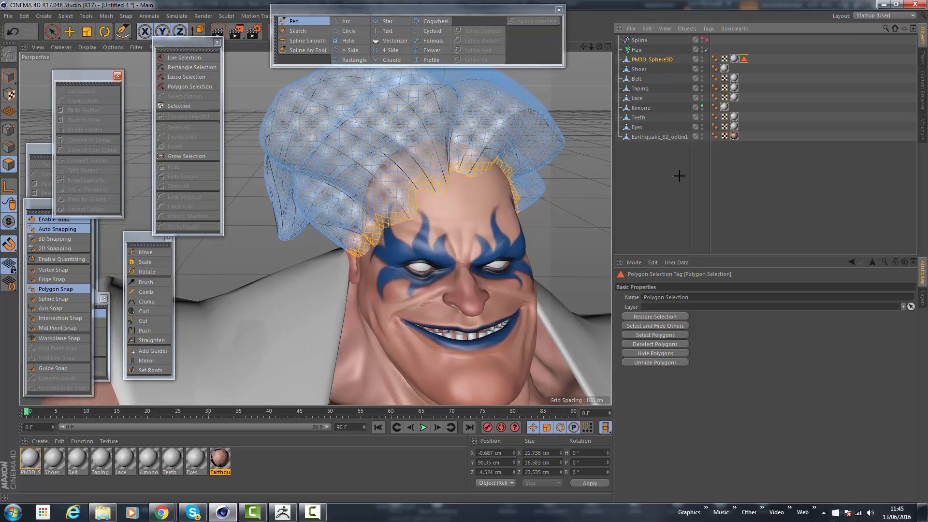
Step: Pick Set Roots, select the Hair object and show its Guides tab
{"action": "left_click", "coordinate": [638, 49]}
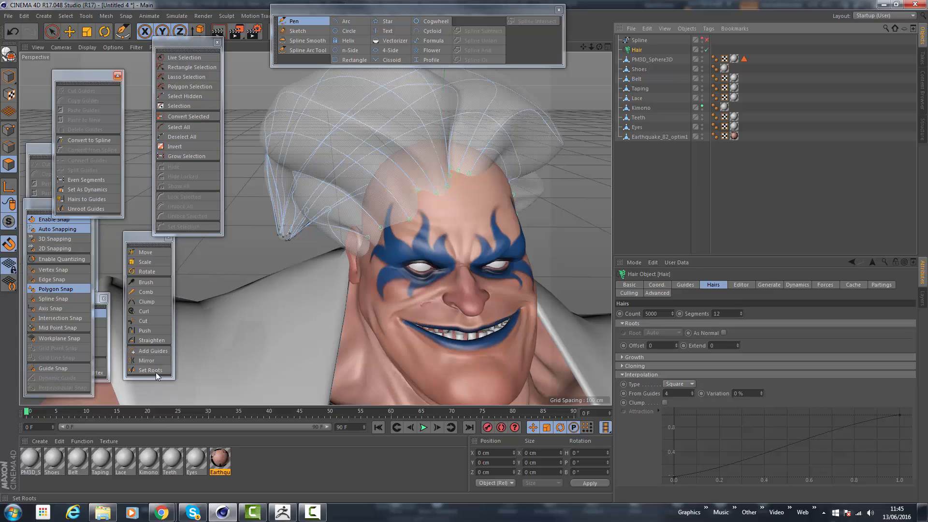
{"action": "mouse_move", "coordinate": [150, 369]}
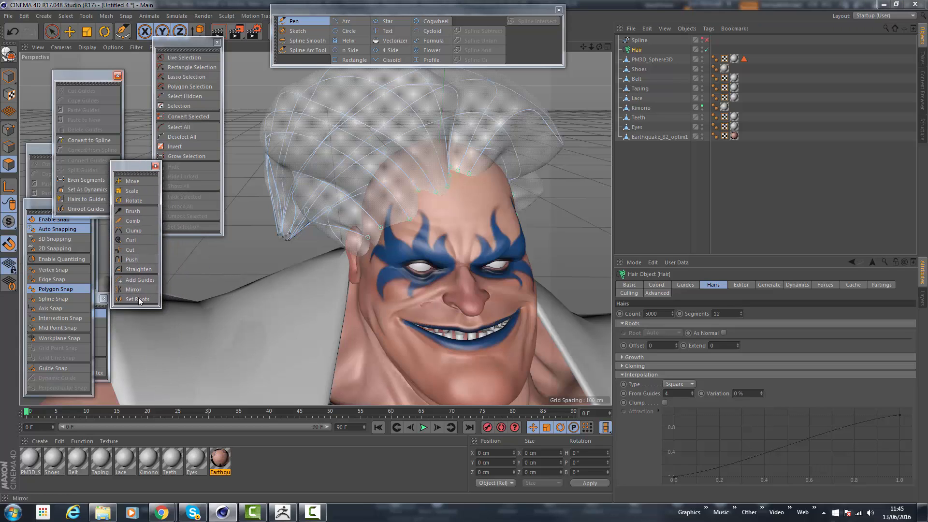
{"action": "left_click", "coordinate": [137, 299]}
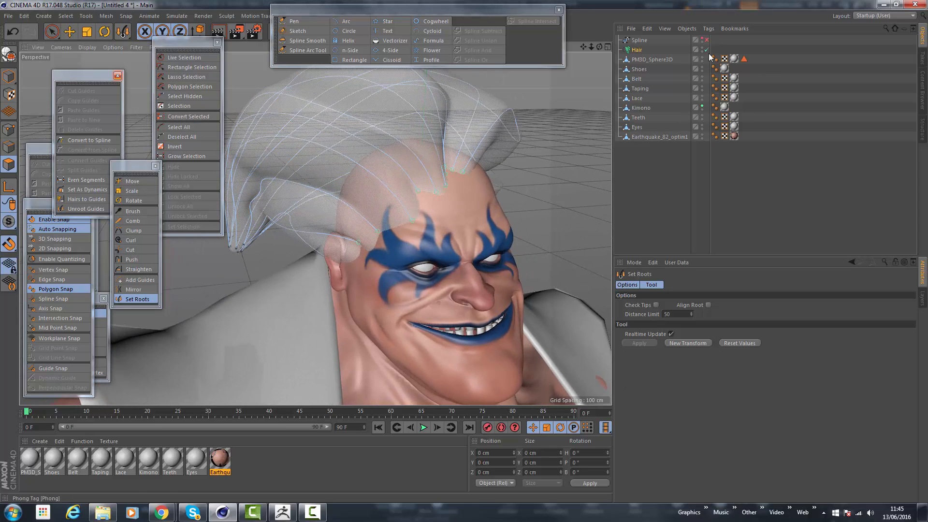
{"action": "left_click", "coordinate": [637, 49]}
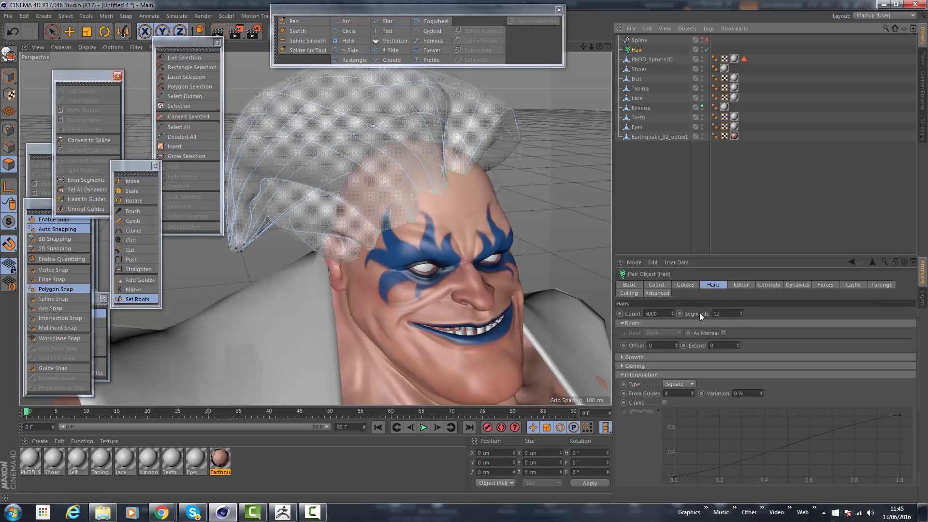
{"action": "left_click", "coordinate": [684, 285]}
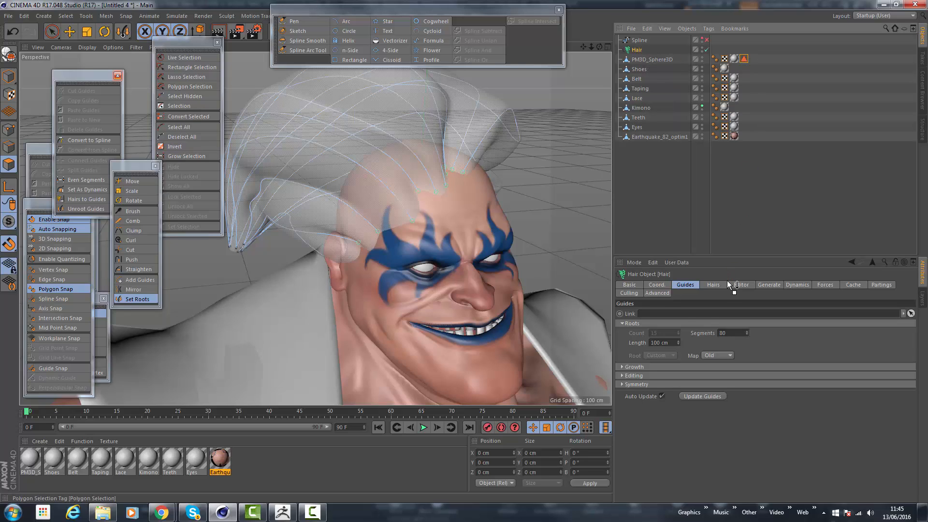
Step: Link the scalp Polygon Selection tag to the Hair guides and set their roots there
{"action": "left_click", "coordinate": [713, 284]}
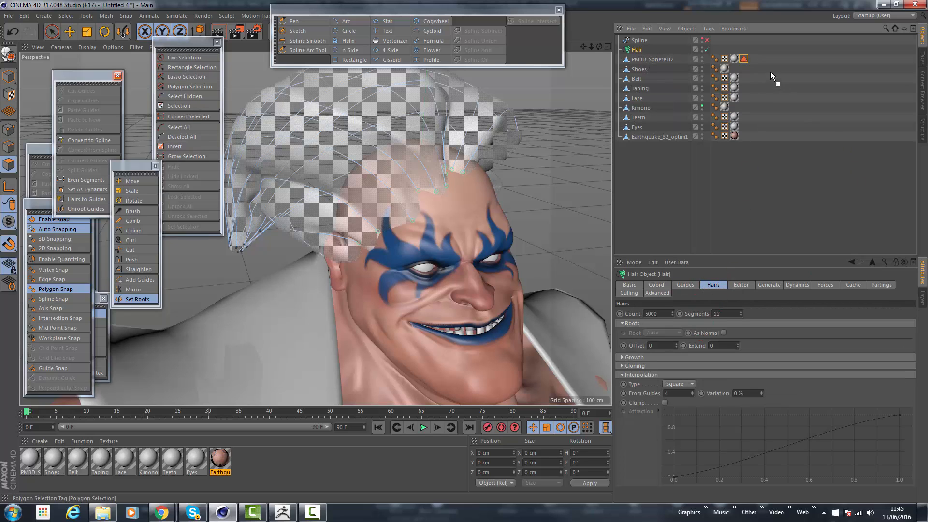
{"action": "left_click", "coordinate": [684, 284]}
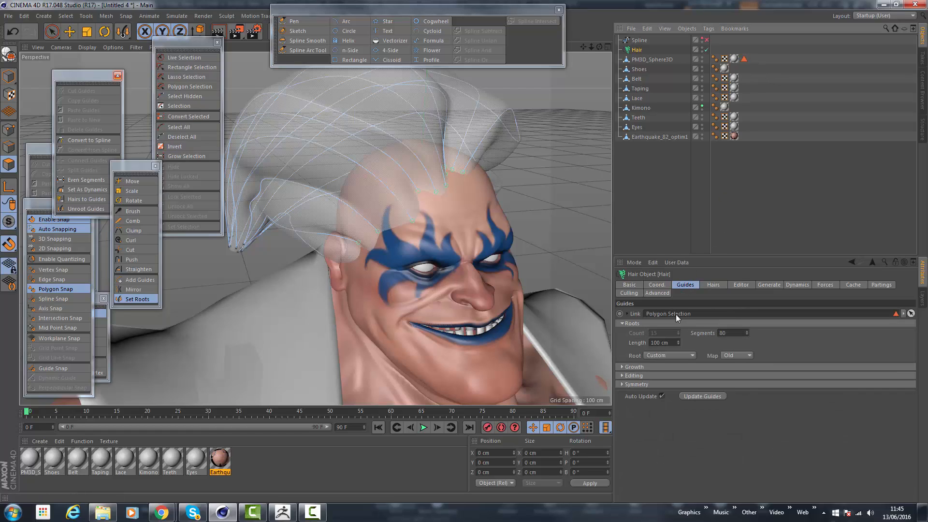
{"action": "left_click", "coordinate": [139, 299]}
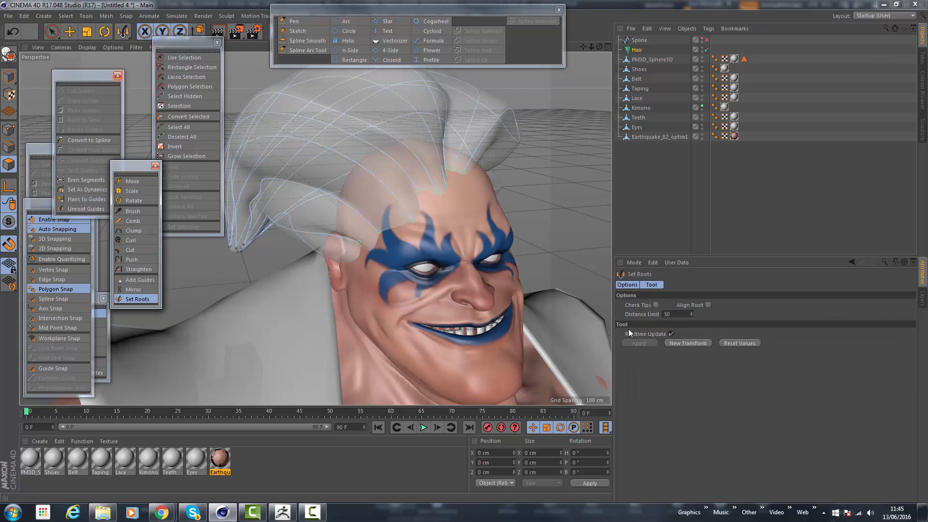
{"action": "mouse_move", "coordinate": [643, 350]}
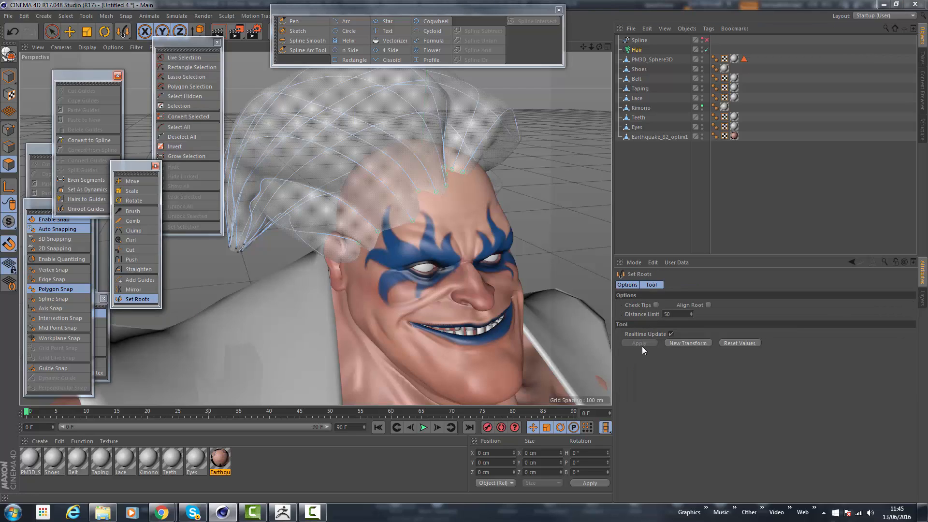
{"action": "mouse_move", "coordinate": [656, 113]}
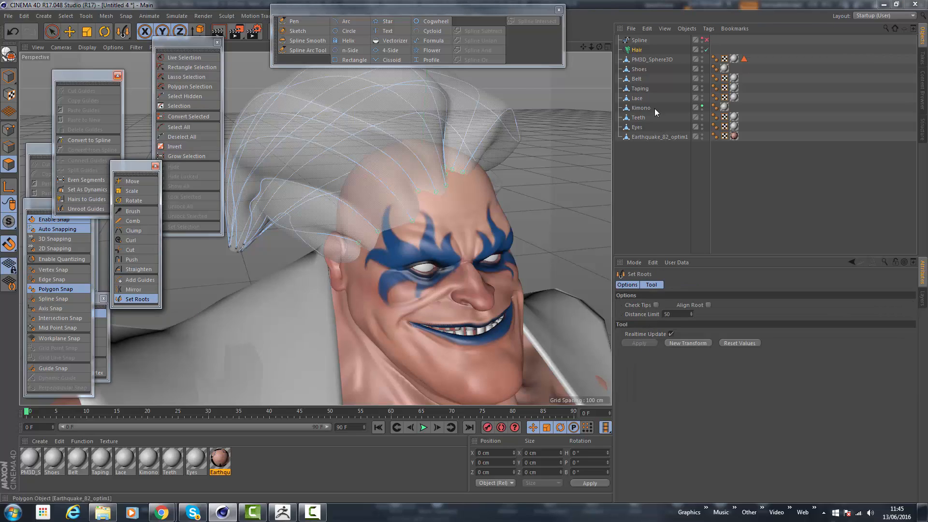
{"action": "left_click", "coordinate": [636, 50]}
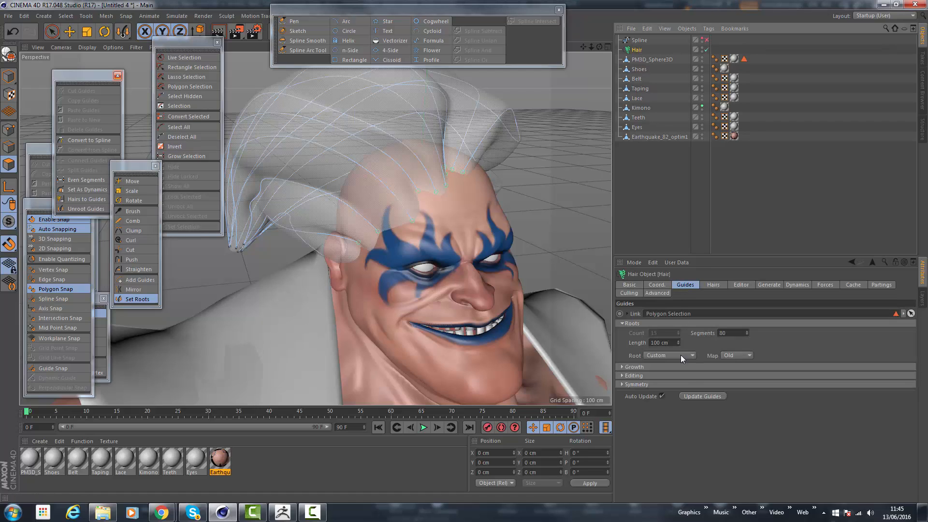
{"action": "left_click", "coordinate": [138, 299]}
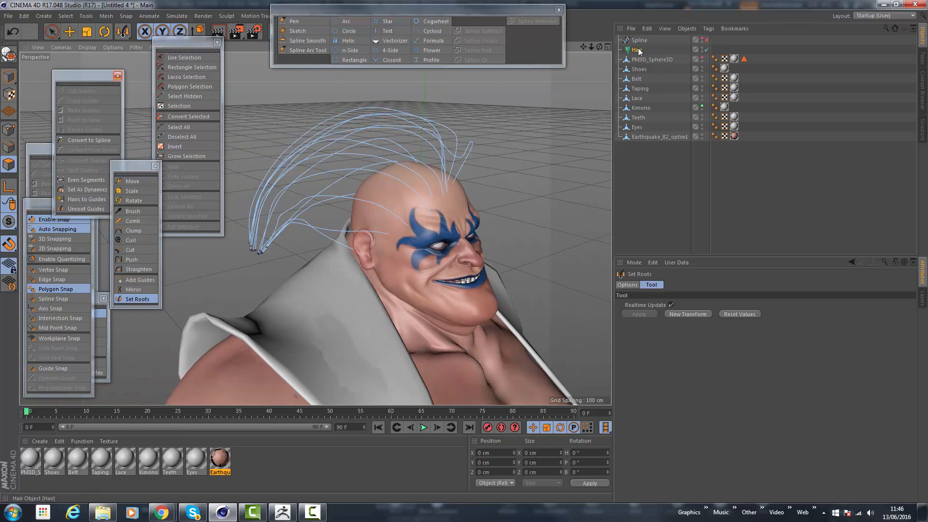
Step: Switch both the guide roots and the hair roots to Polygon Area
{"action": "left_click", "coordinate": [638, 49]}
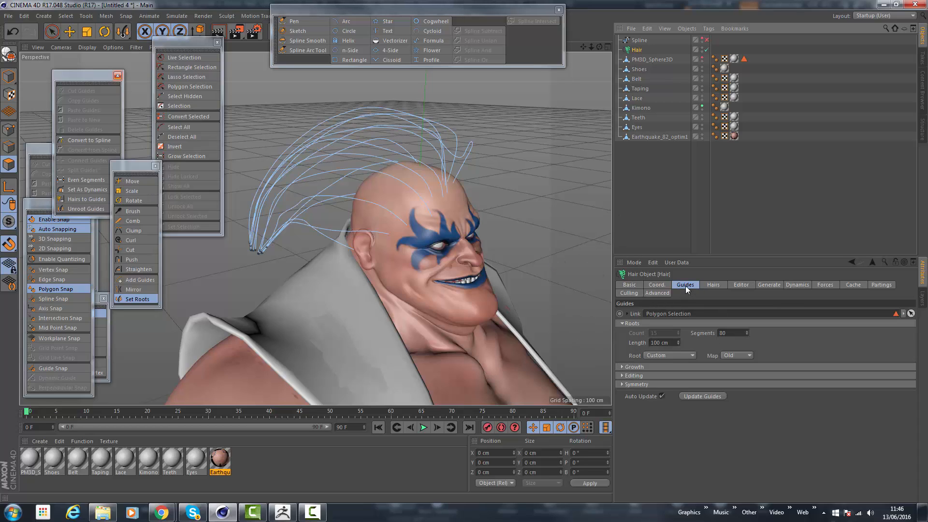
{"action": "mouse_move", "coordinate": [603, 275]}
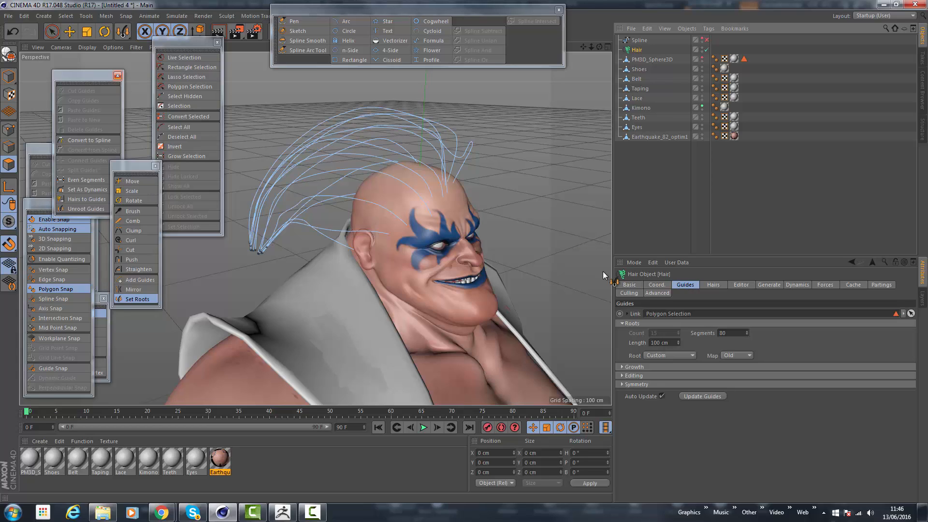
{"action": "mouse_move", "coordinate": [370, 188]}
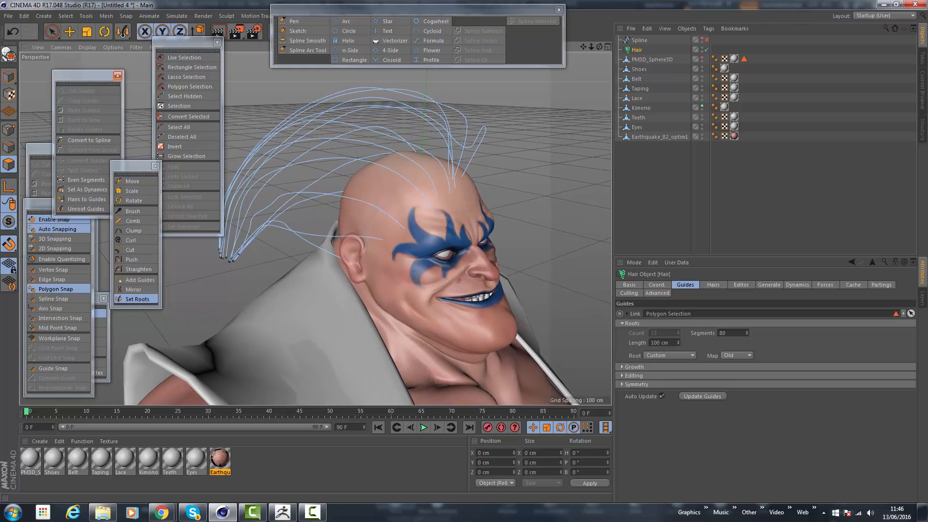
{"action": "left_click", "coordinate": [669, 355]}
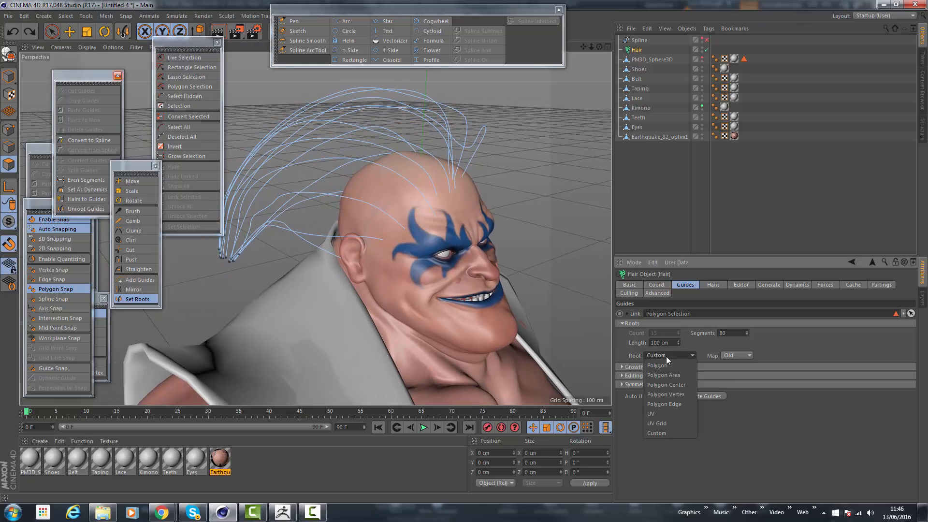
{"action": "left_click", "coordinate": [663, 365]}
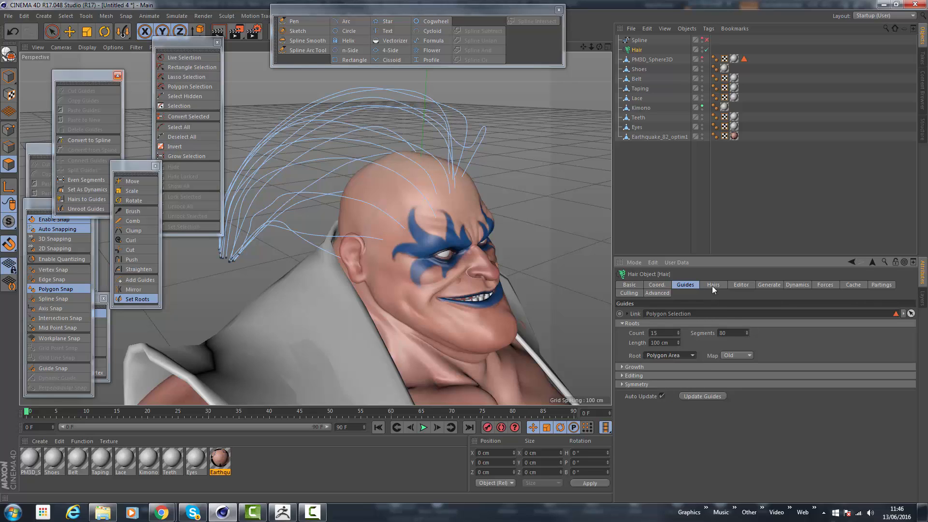
{"action": "left_click", "coordinate": [713, 285]}
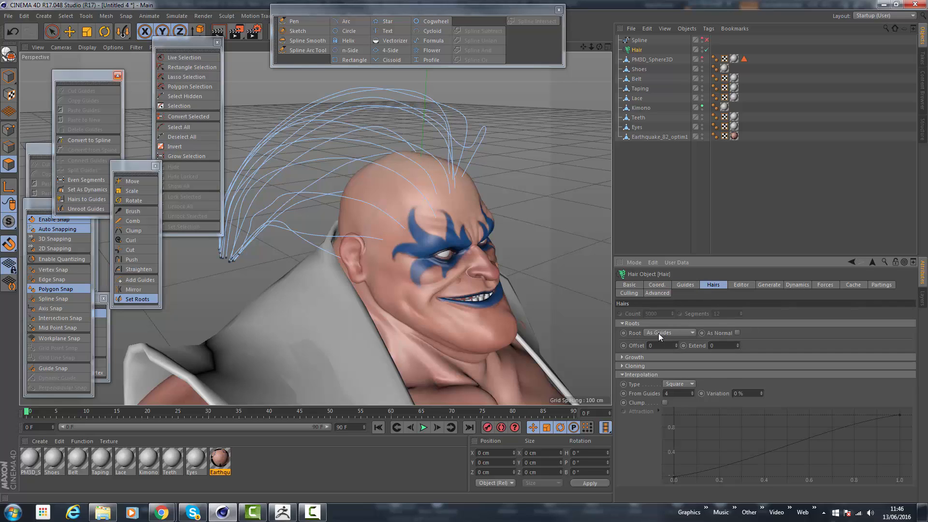
{"action": "left_click", "coordinate": [669, 332]}
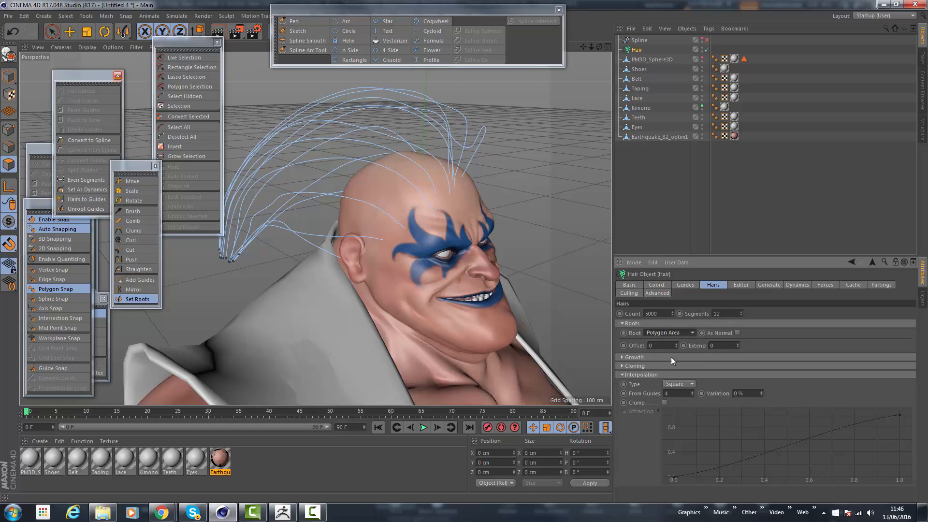
{"action": "mouse_move", "coordinate": [744, 319]}
{"action": "type", "text": "64"}
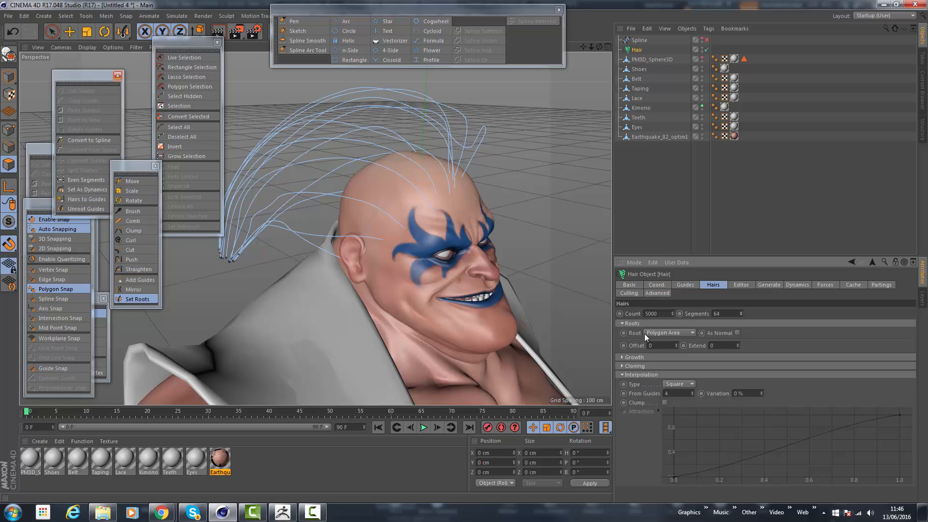
{"action": "mouse_move", "coordinate": [648, 338]}
{"action": "type", "text": "15000"}
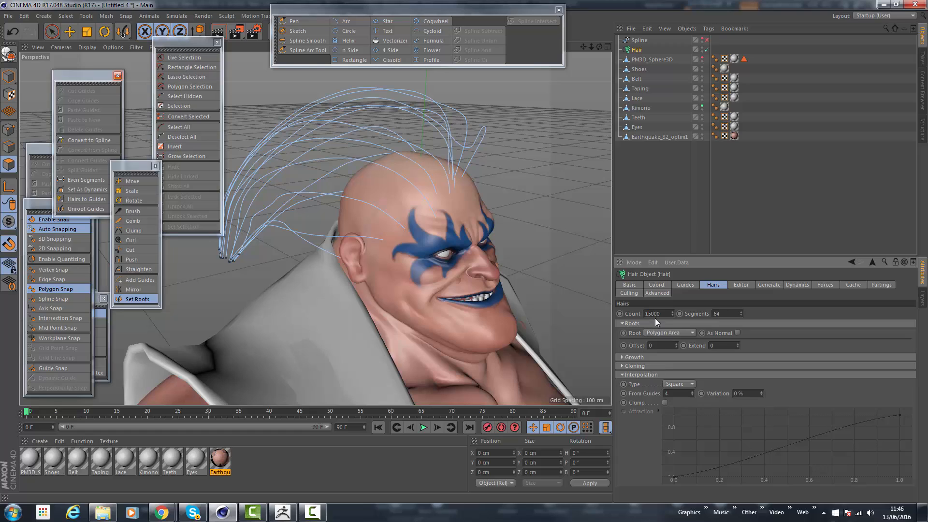
Step: Set the Hair object's Editor Display to Hair Lines to show full strands
{"action": "left_click", "coordinate": [741, 285]}
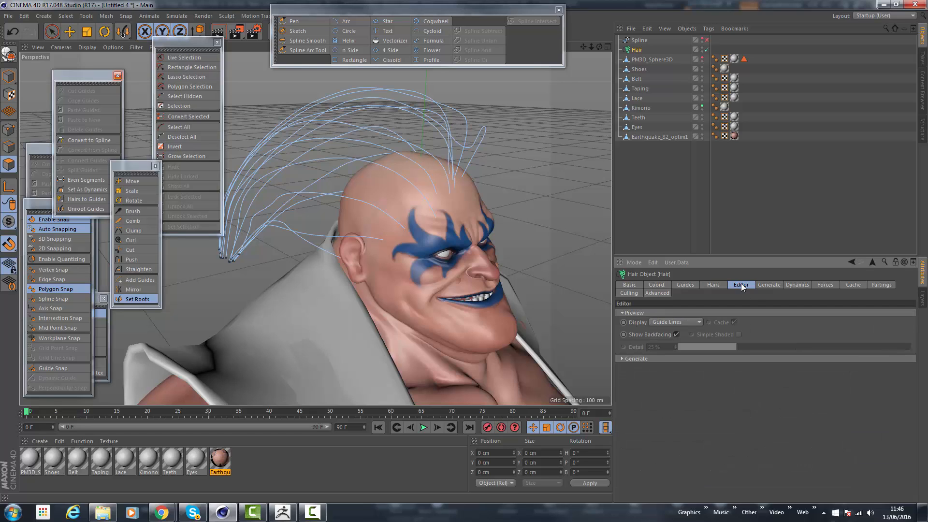
{"action": "left_click", "coordinate": [674, 321]}
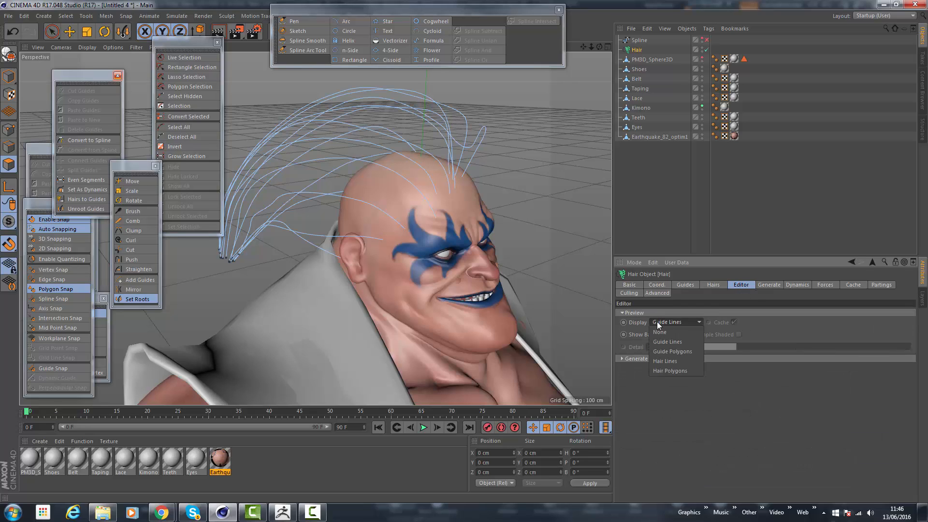
{"action": "mouse_move", "coordinate": [664, 361]}
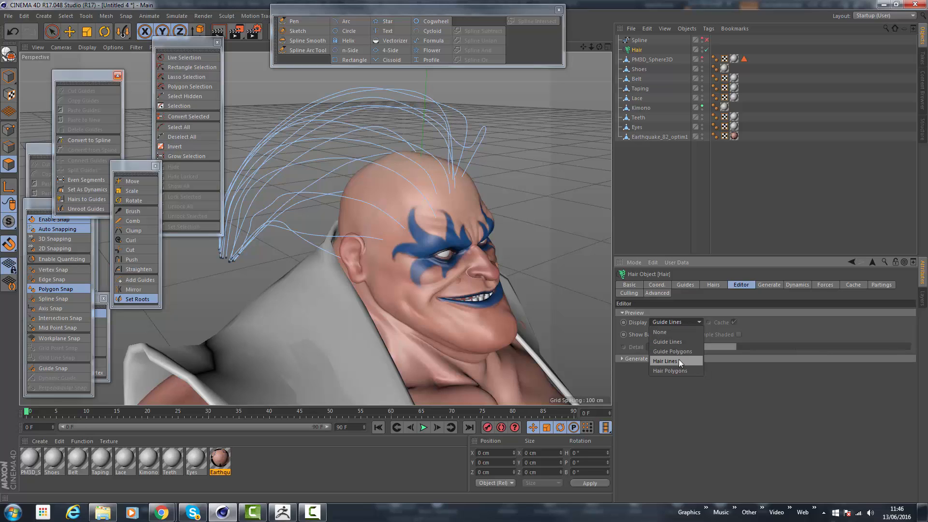
{"action": "left_click", "coordinate": [665, 361]}
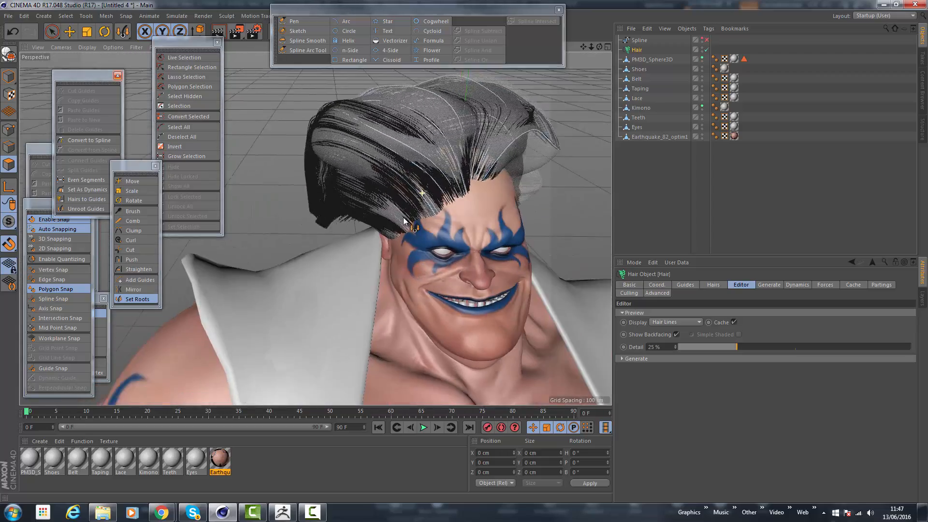
{"action": "left_click_drag", "start_coordinate": [405, 221], "coordinate": [364, 231]}
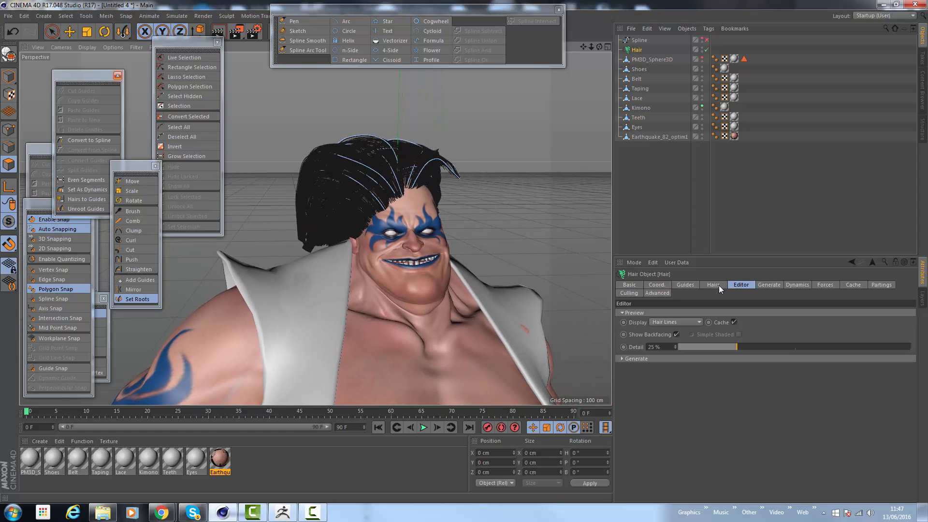
Step: Review the hair count and segments, then set preview Detail to 3%
{"action": "left_click", "coordinate": [713, 285]}
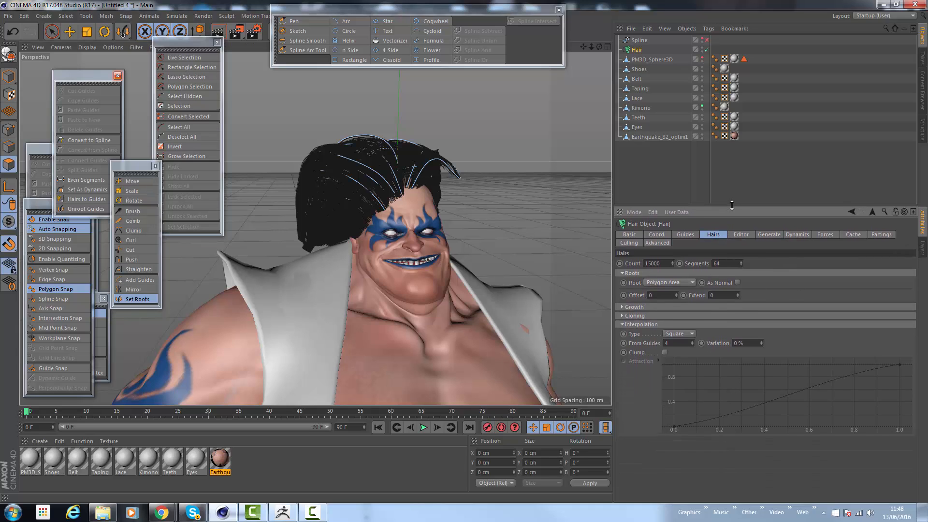
{"action": "mouse_move", "coordinate": [703, 263]}
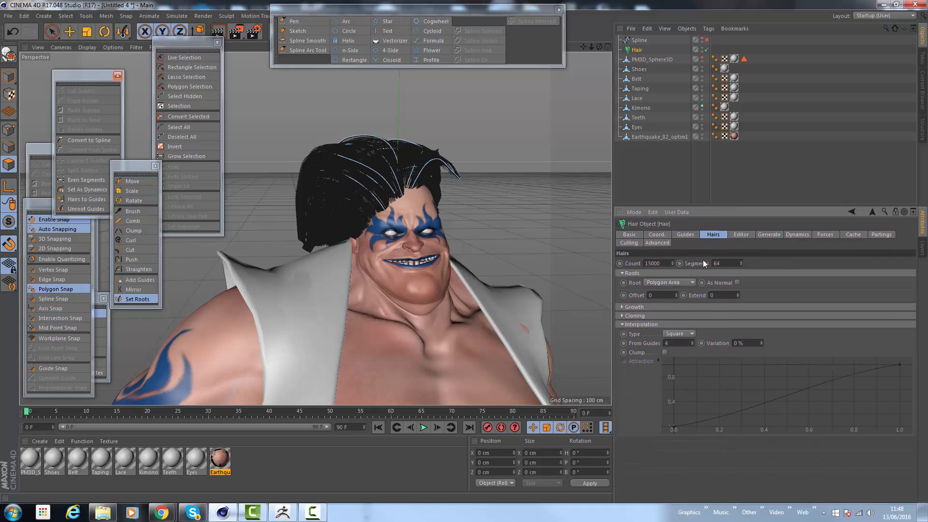
{"action": "left_click", "coordinate": [740, 235]}
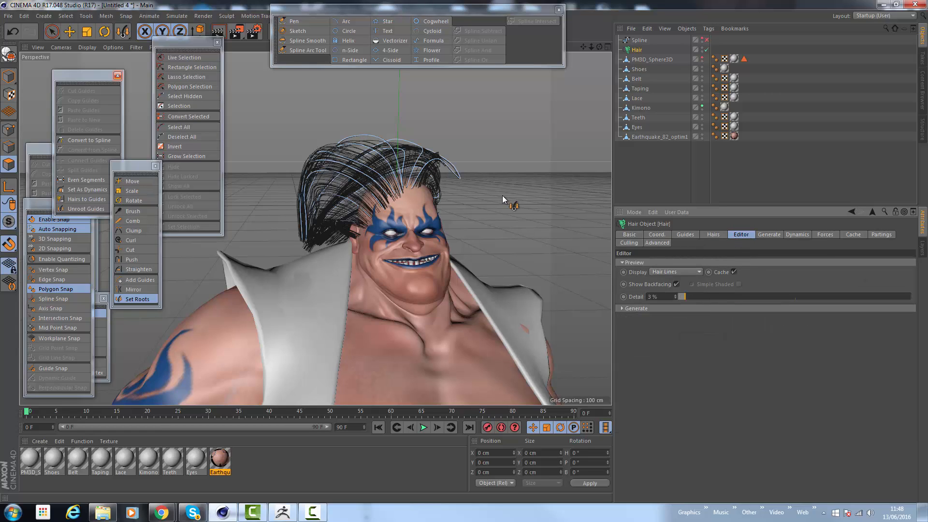
Step: Change the Hairs interpolation Type to Cubic
{"action": "left_click", "coordinate": [713, 235]}
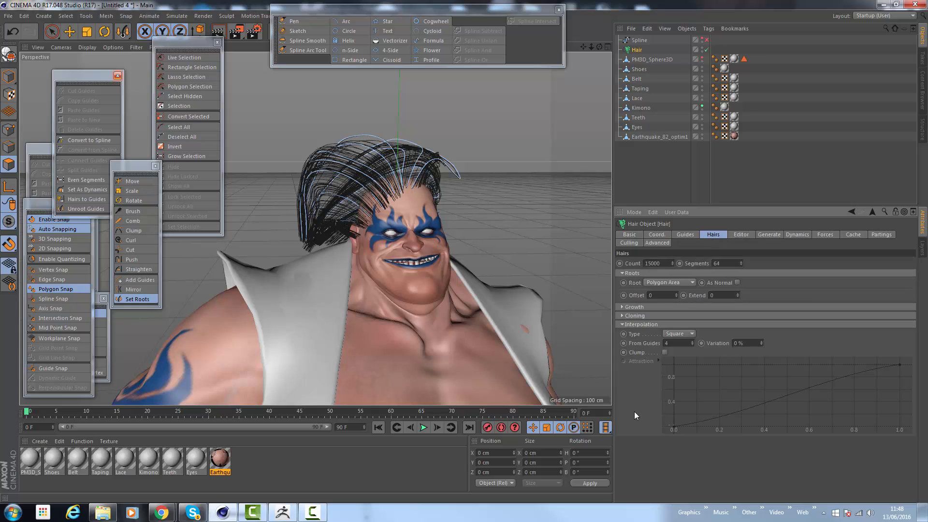
{"action": "mouse_move", "coordinate": [622, 331]}
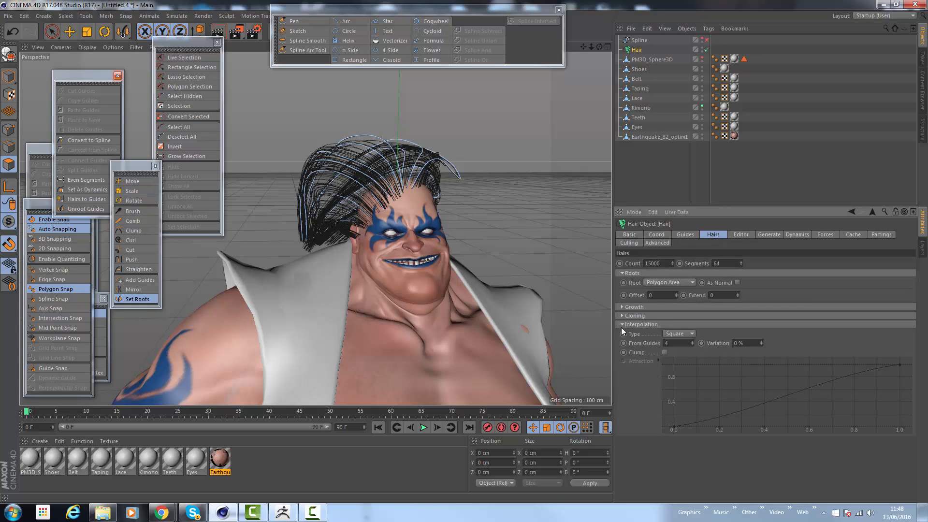
{"action": "mouse_move", "coordinate": [678, 340]}
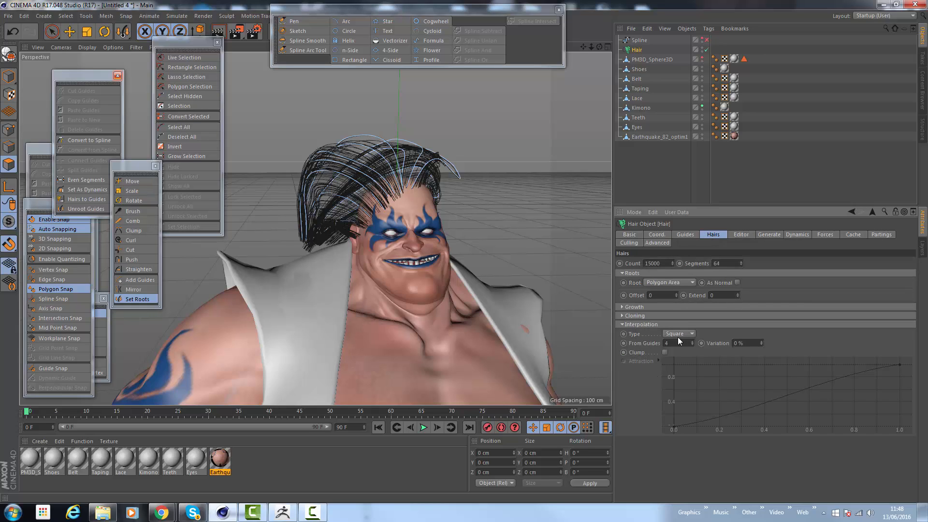
{"action": "left_click", "coordinate": [678, 333]}
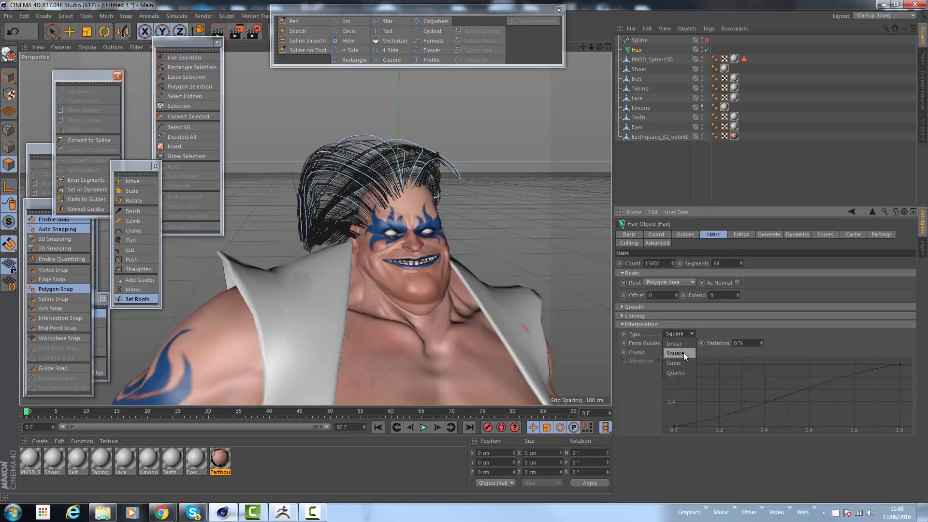
{"action": "left_click", "coordinate": [673, 363]}
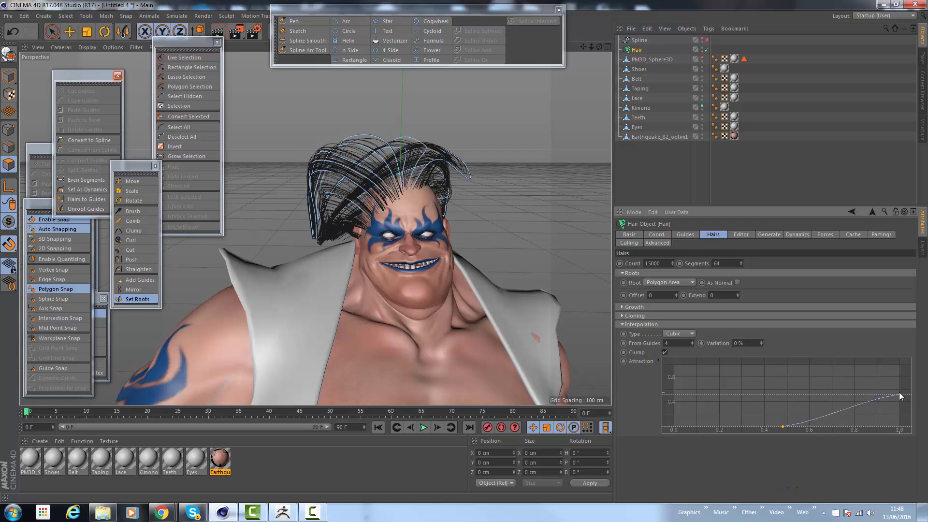
{"action": "mouse_move", "coordinate": [657, 350]}
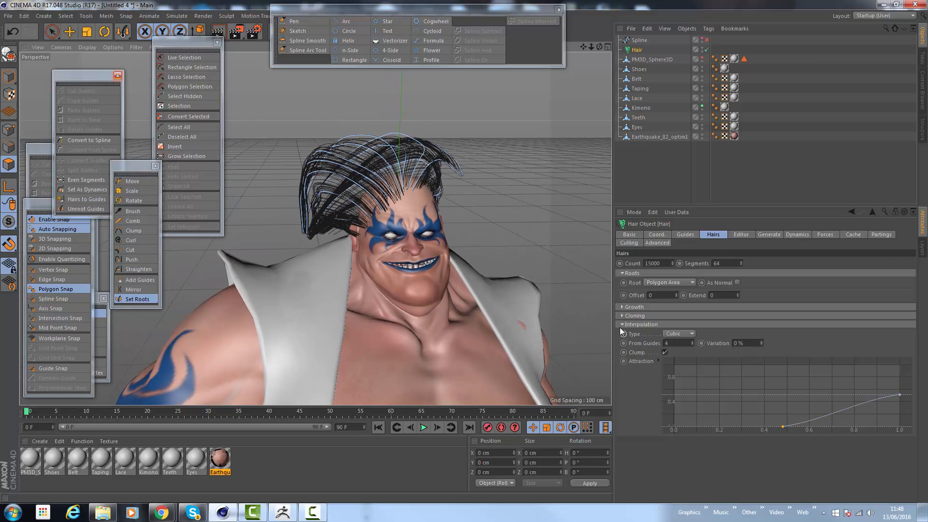
Step: Give each hair 3 clones with Set Roots on, and raise preview Detail to 7%
{"action": "left_click", "coordinate": [621, 315]}
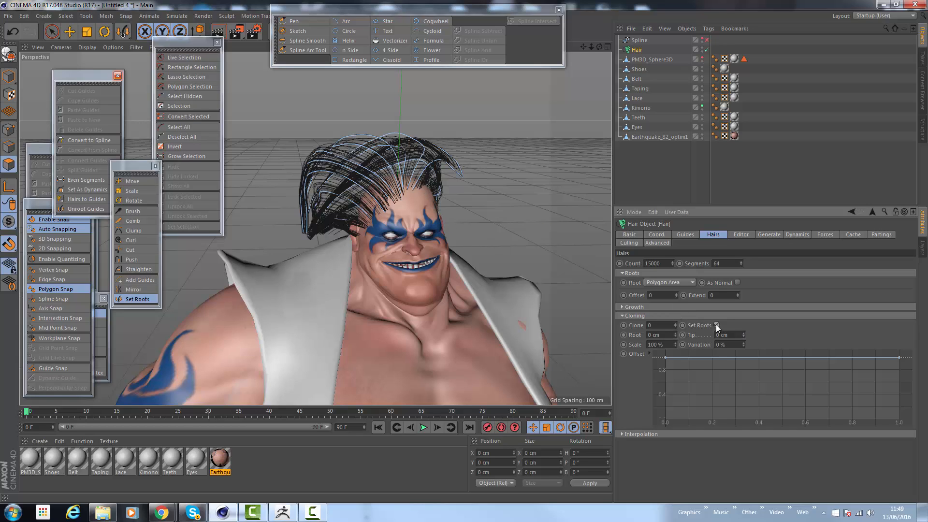
{"action": "left_click", "coordinate": [715, 325]}
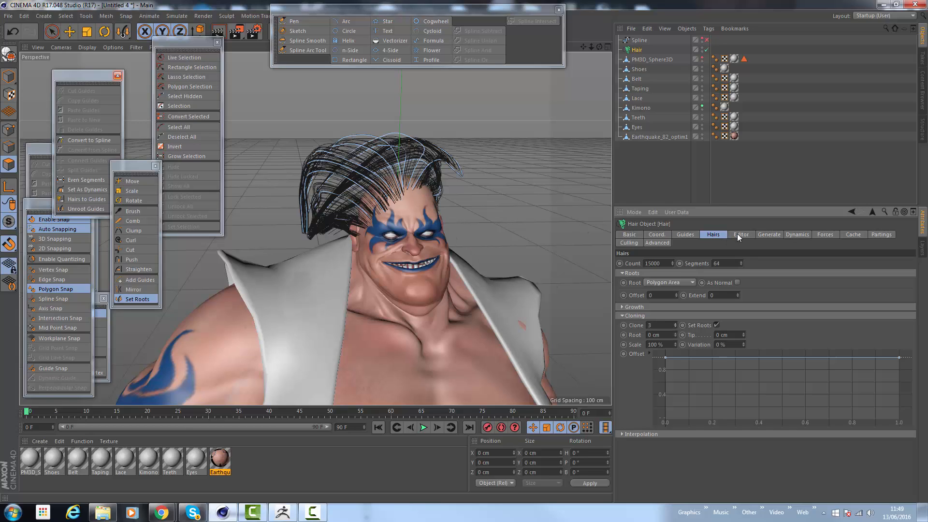
{"action": "left_click", "coordinate": [740, 234]}
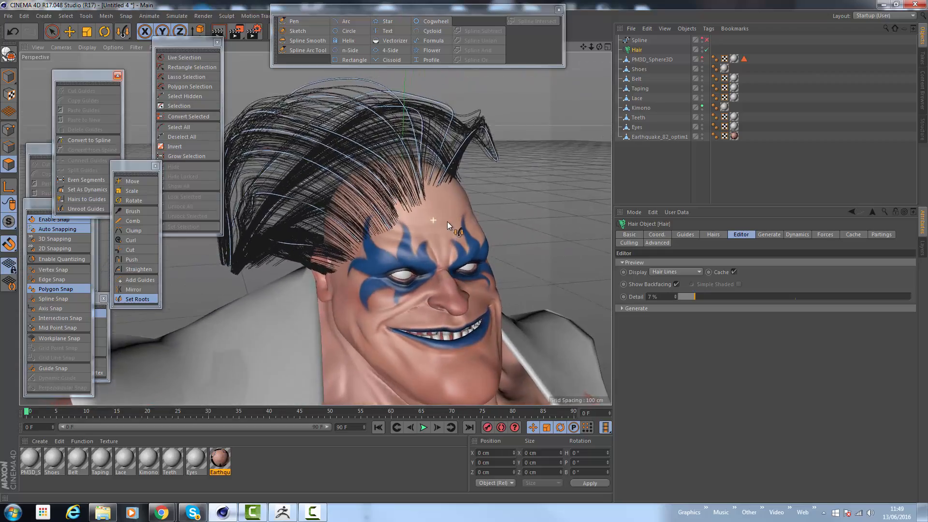
Step: Select guides on the side of the head in Guides mode, then switch to the hair brush
{"action": "left_click", "coordinate": [179, 58]}
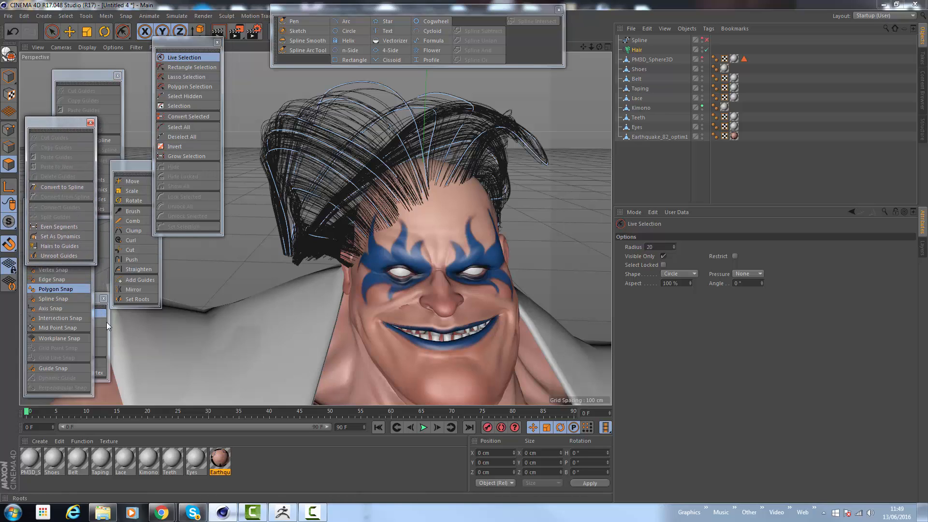
{"action": "left_click", "coordinate": [139, 298]}
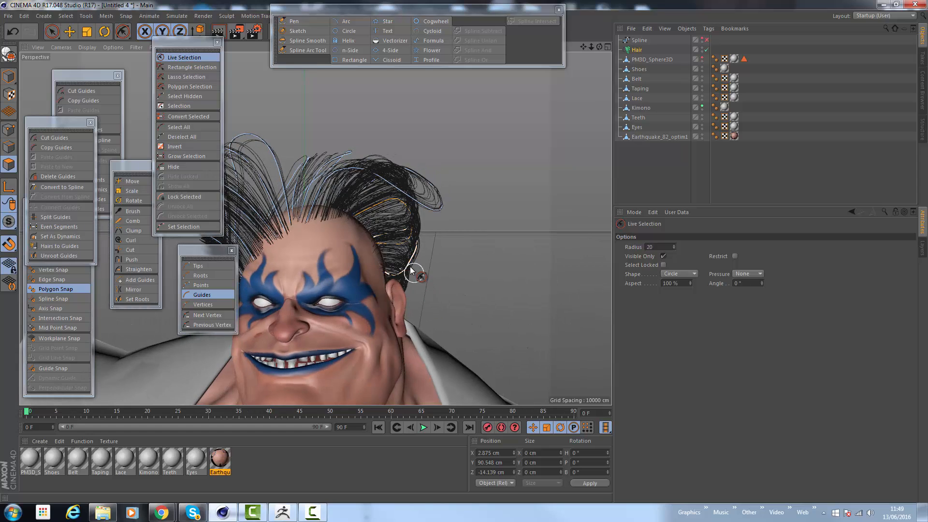
{"action": "left_click", "coordinate": [133, 180]}
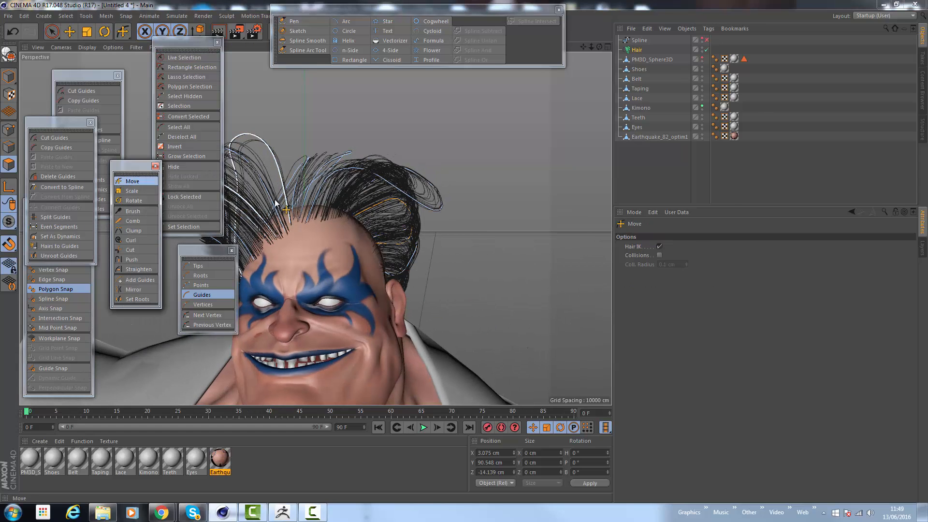
{"action": "left_click", "coordinate": [133, 211]}
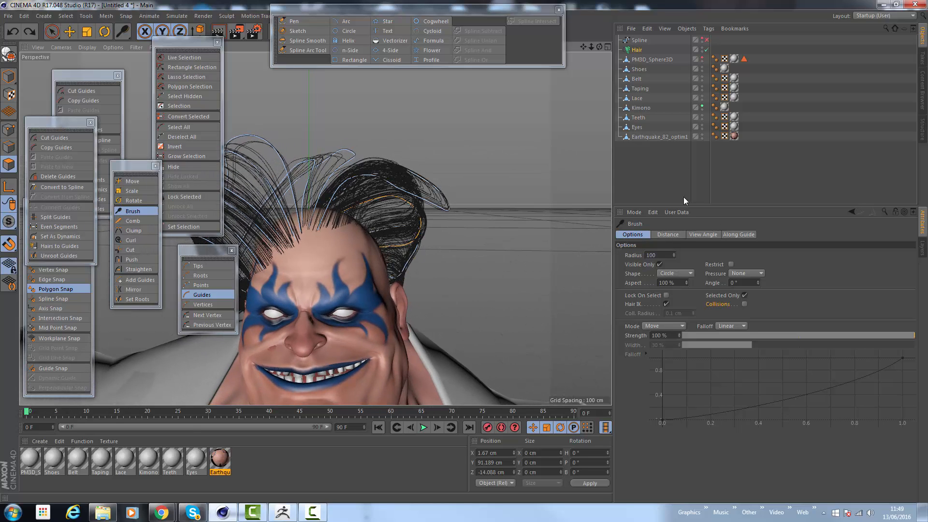
Step: Brush the guides to sweep the hair up and back, then select guides on top
{"action": "left_click", "coordinate": [637, 50]}
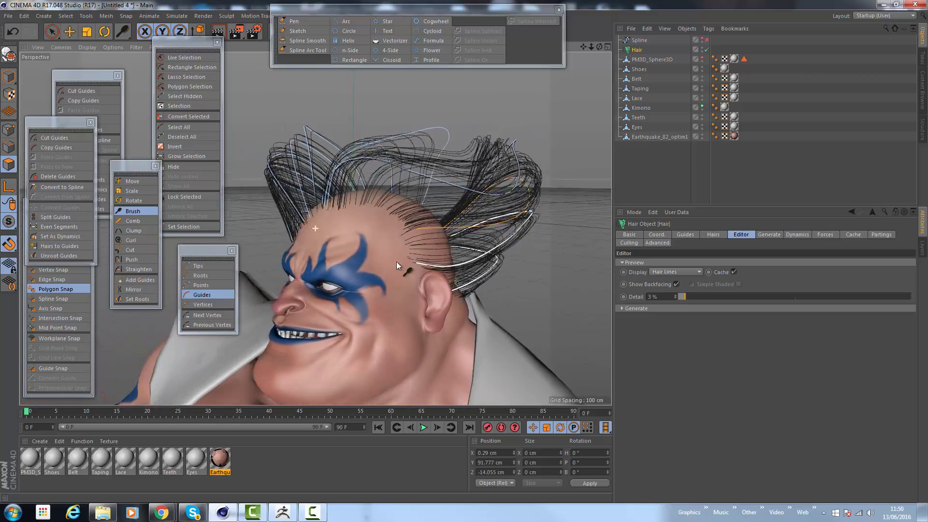
{"action": "left_click", "coordinate": [180, 57]}
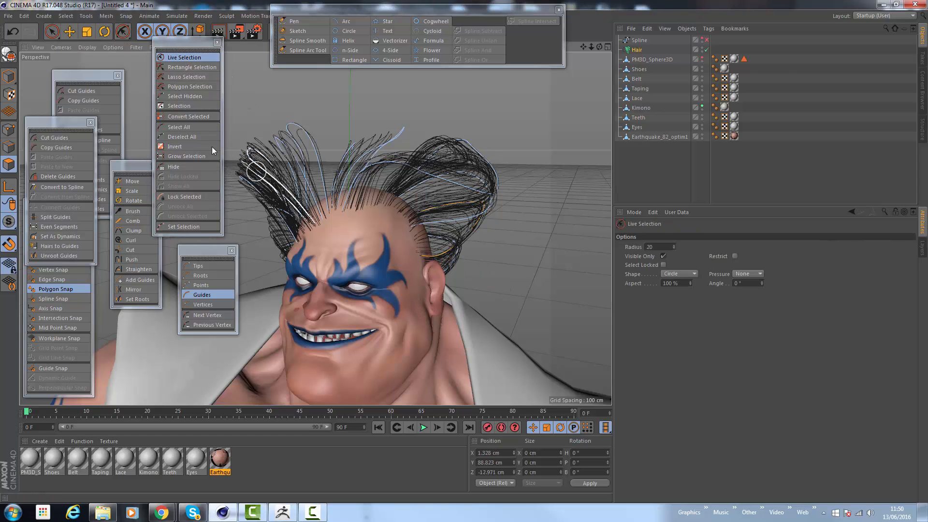
{"action": "left_click", "coordinate": [133, 210]}
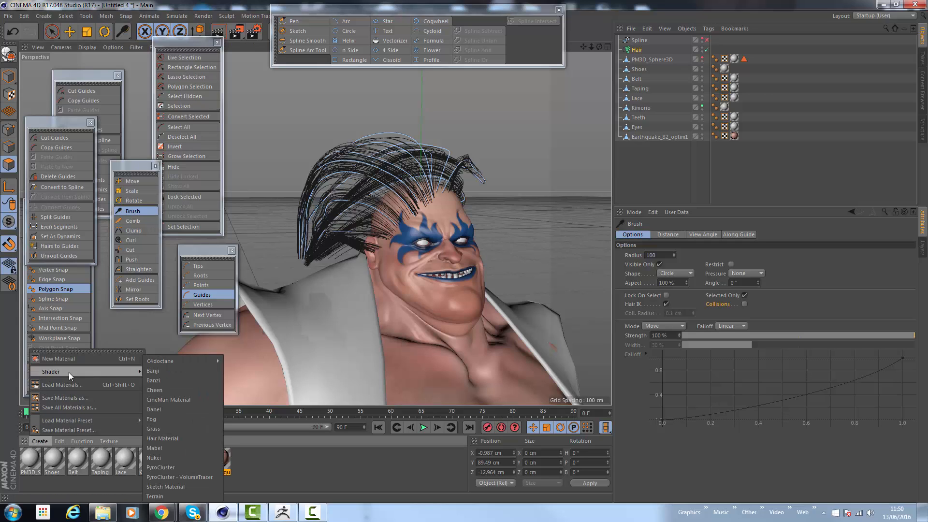
Step: Create a Hair Material for the hair, darken its color gradient and set Brightness to 67%
{"action": "left_click", "coordinate": [162, 437]}
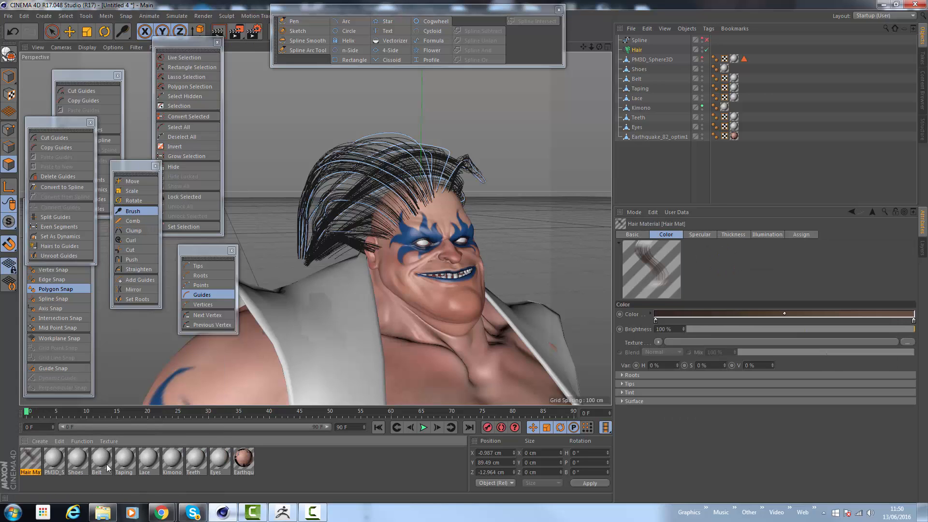
{"action": "mouse_move", "coordinate": [662, 53]}
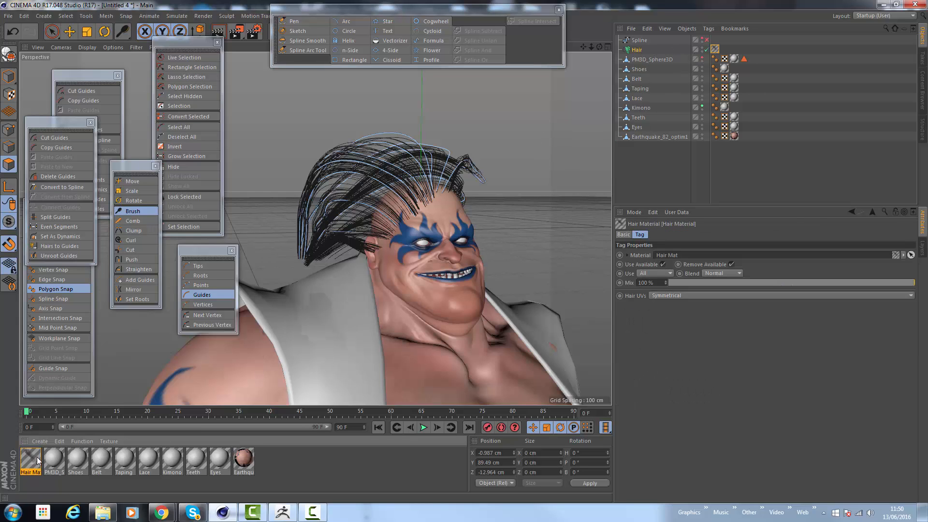
{"action": "double_click", "coordinate": [30, 461]}
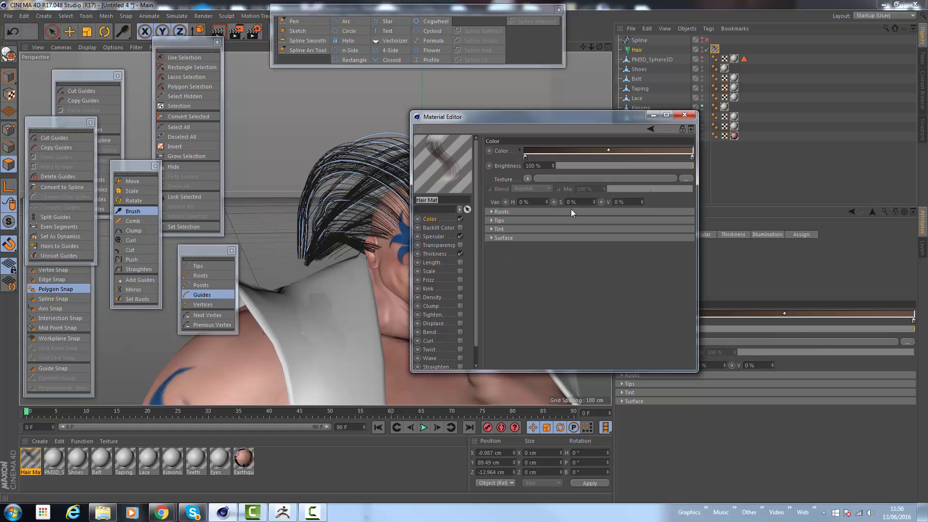
{"action": "mouse_move", "coordinate": [597, 206]}
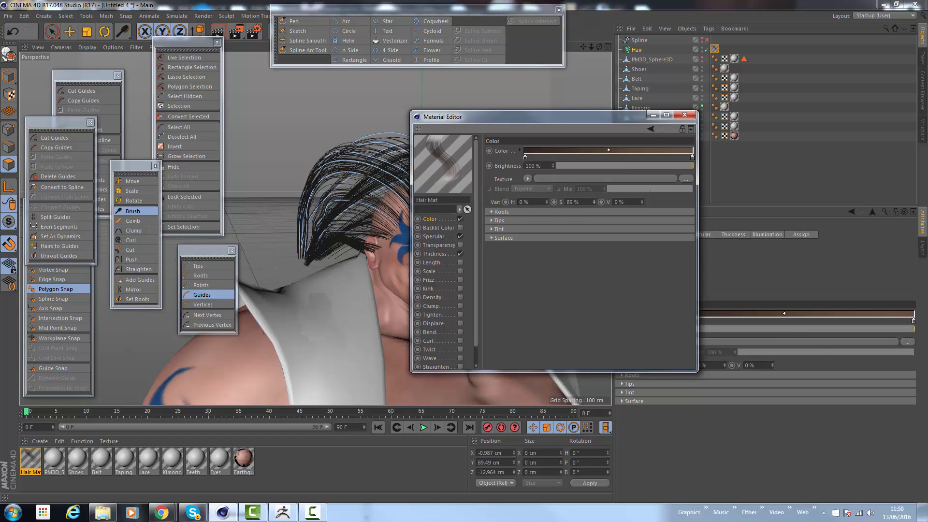
{"action": "left_click_drag", "start_coordinate": [571, 202], "coordinate": [601, 202]}
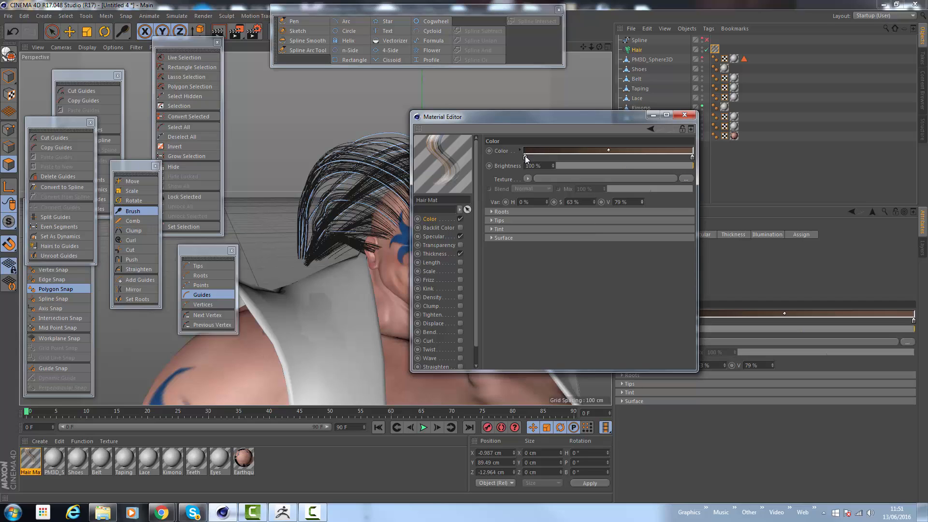
{"action": "left_click", "coordinate": [606, 150]}
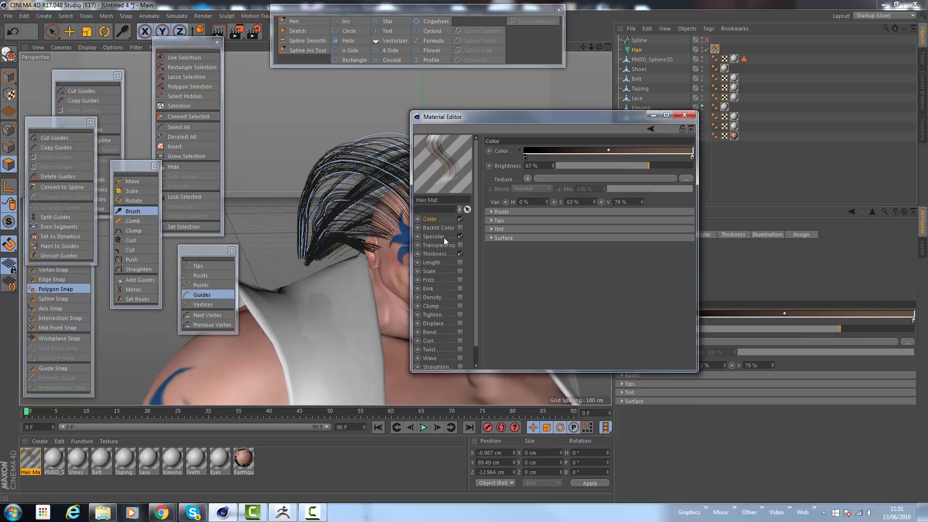
{"action": "left_click", "coordinate": [435, 253]}
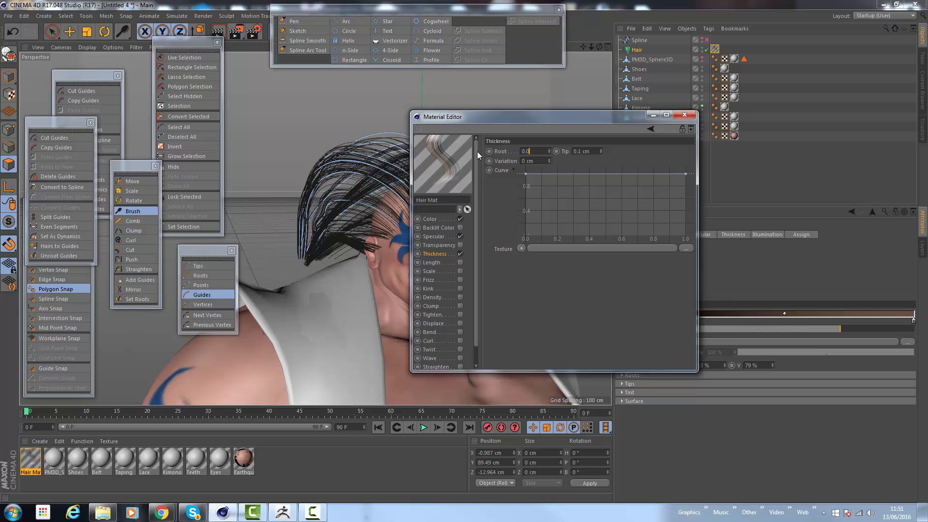
Step: Set Hair Mat thickness to 0.02 cm at the root and 0.01 cm at the tip
{"action": "type", "text": "0.02 cm"}
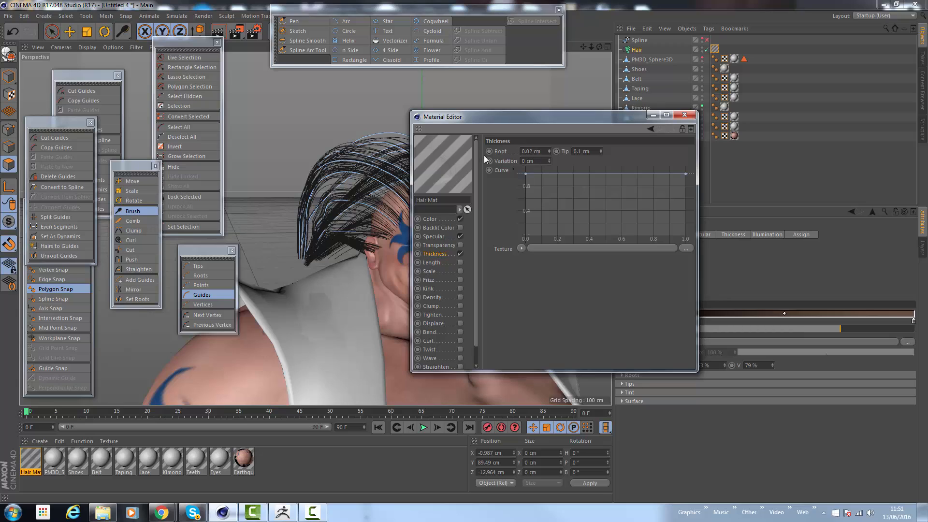
{"action": "mouse_move", "coordinate": [451, 148]}
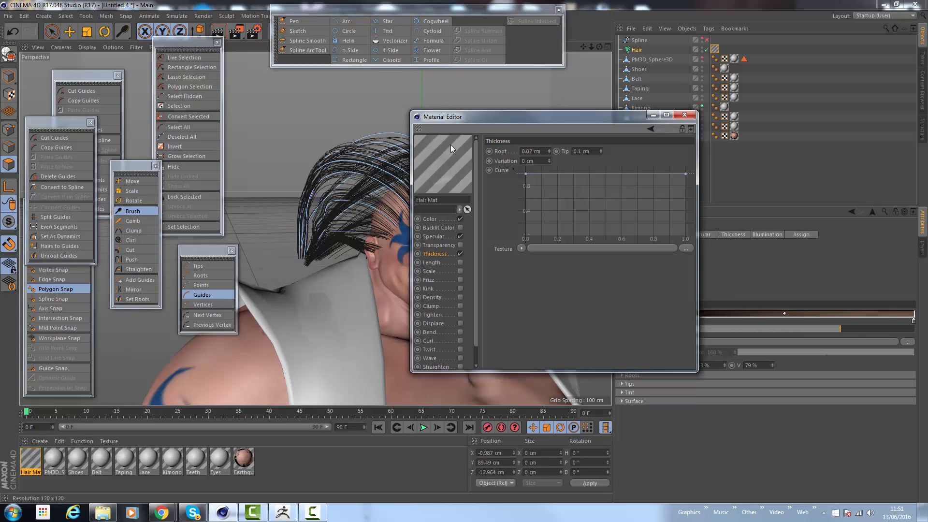
{"action": "mouse_move", "coordinate": [435, 172]}
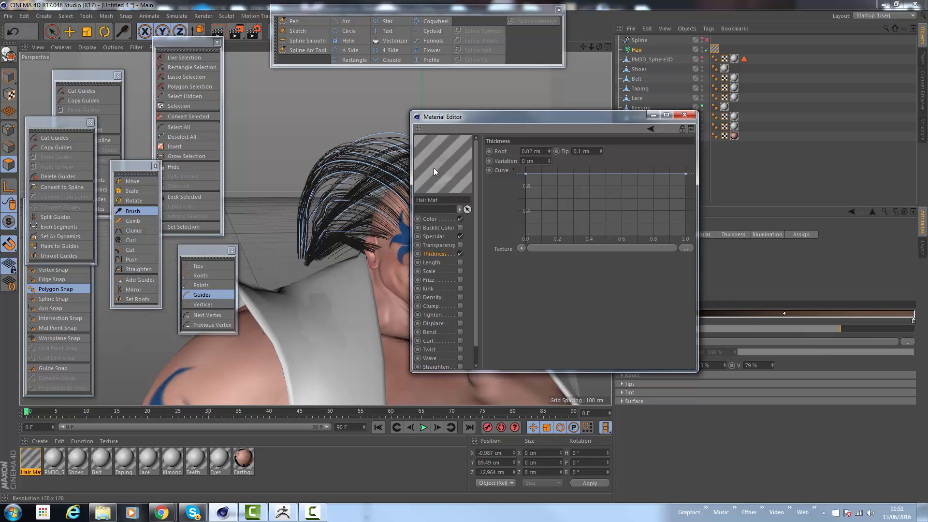
{"action": "triple_click", "coordinate": [583, 150]}
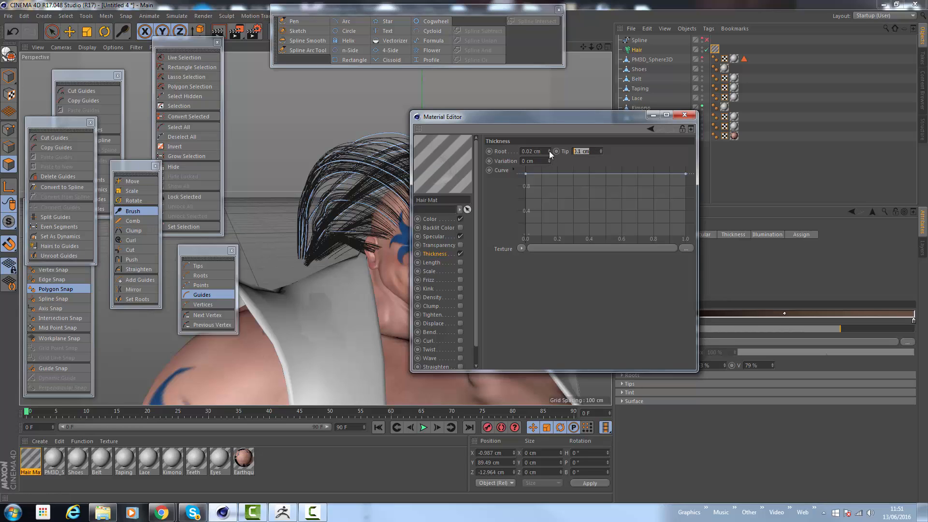
{"action": "triple_click", "coordinate": [582, 151]}
{"action": "type", "text": "0.01"}
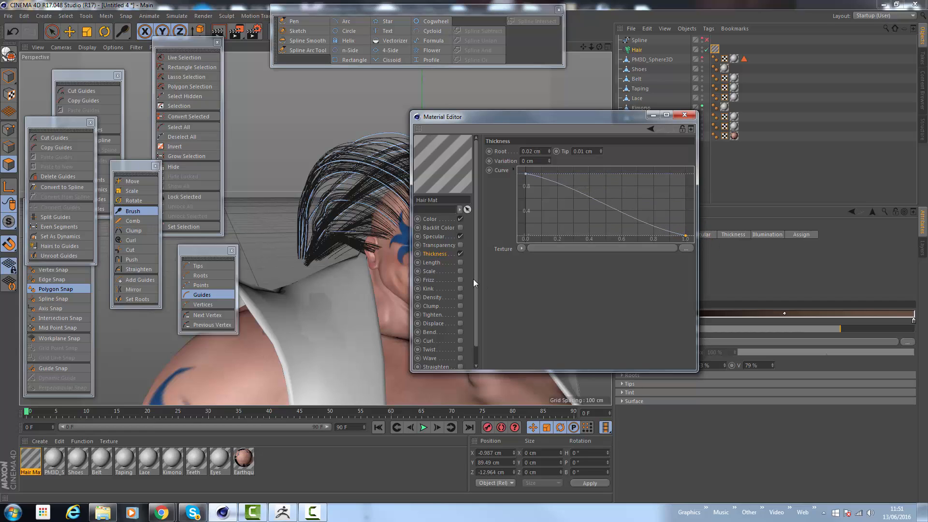
{"action": "mouse_move", "coordinate": [496, 123]}
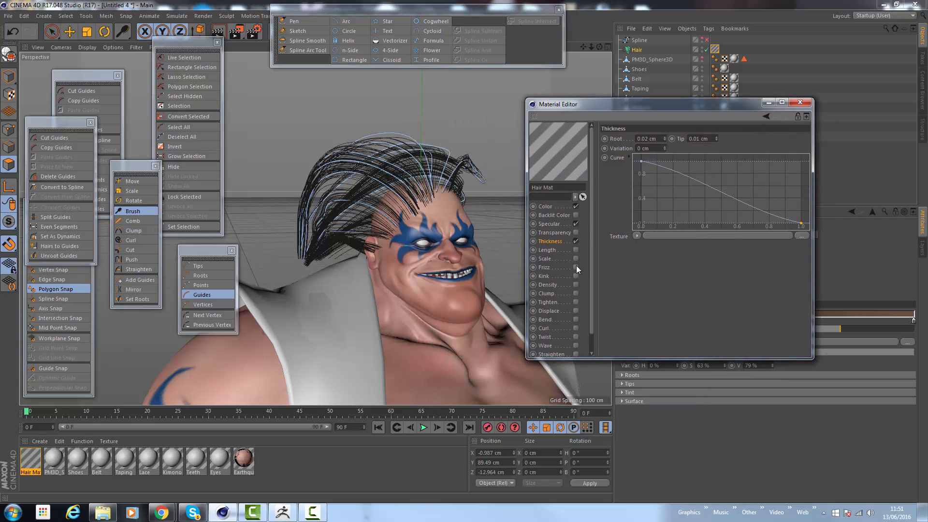
Step: Enable Frizz on the Hair Mat at 50% with 10% variation
{"action": "left_click", "coordinate": [543, 267]}
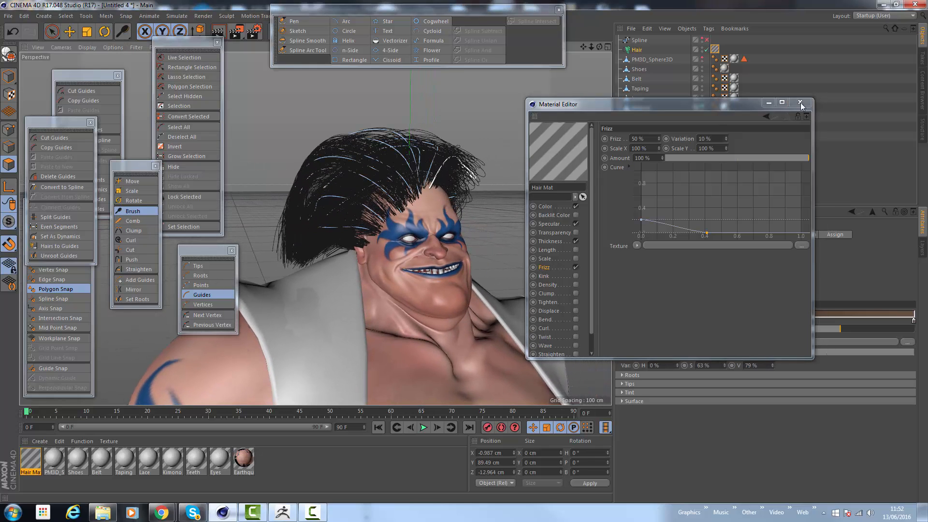
Step: Close the hair material and give both lights area shadows with inverse-square falloff
{"action": "left_click", "coordinate": [800, 103]}
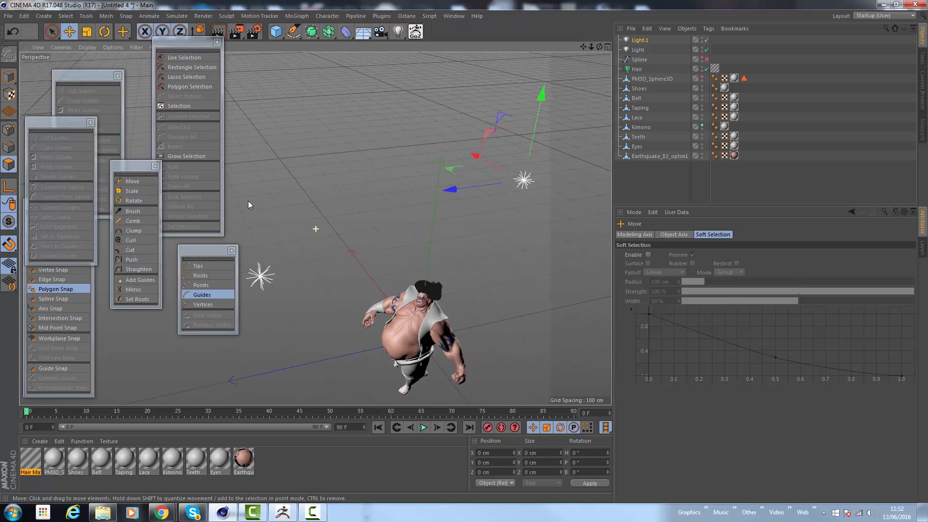
{"action": "left_click", "coordinate": [638, 50]}
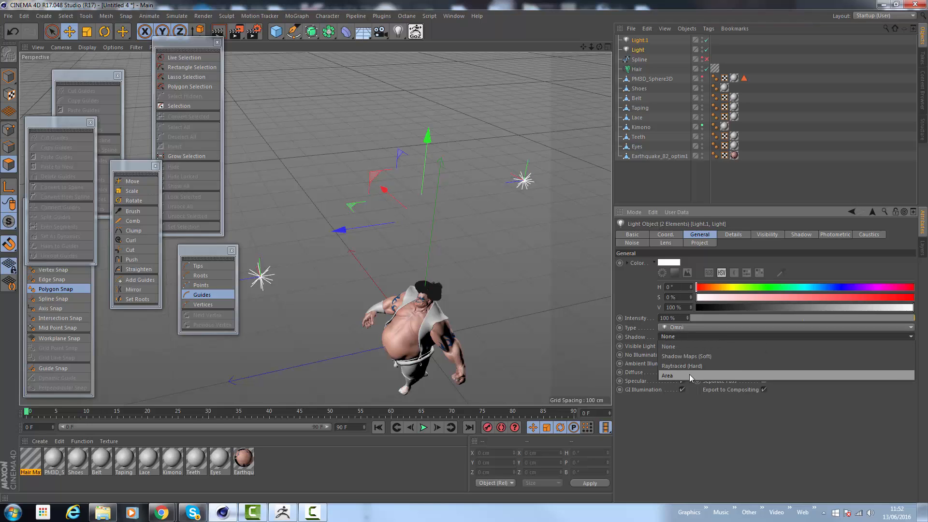
{"action": "left_click", "coordinate": [686, 375]}
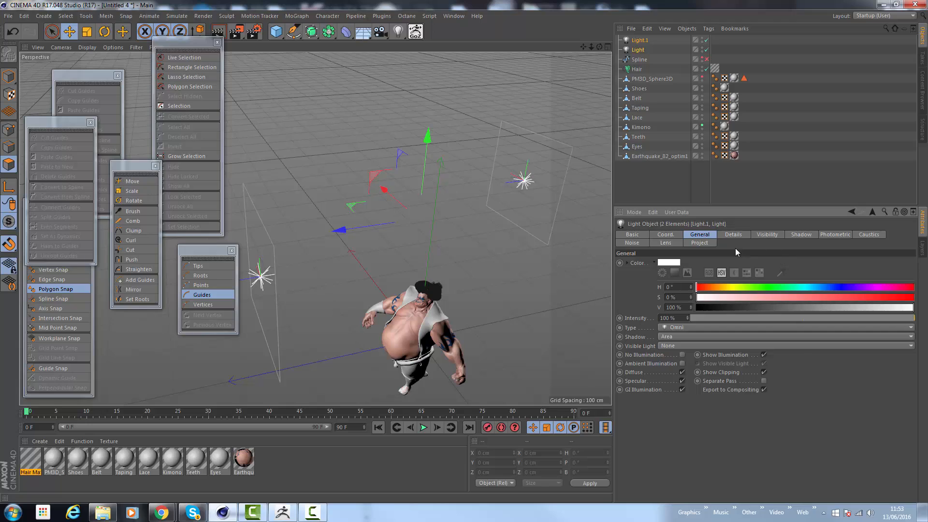
{"action": "mouse_move", "coordinate": [757, 237]}
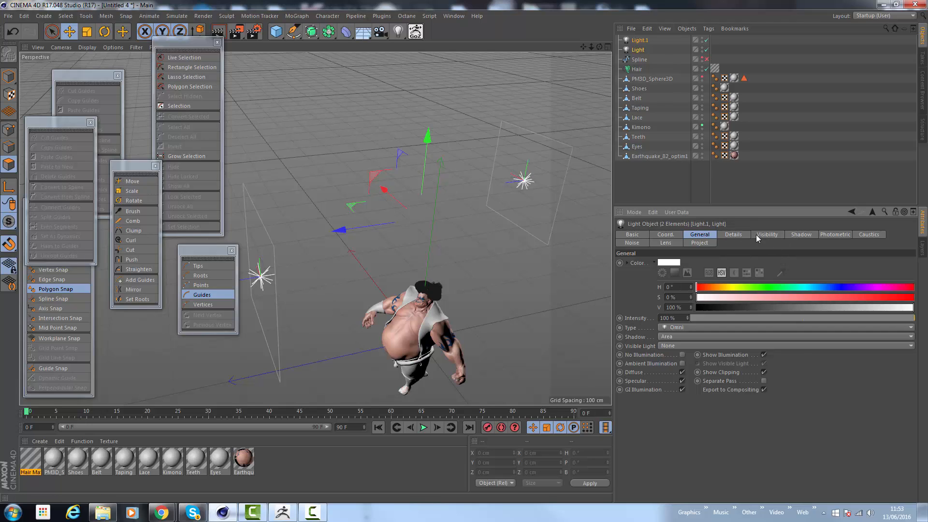
{"action": "mouse_move", "coordinate": [784, 263]}
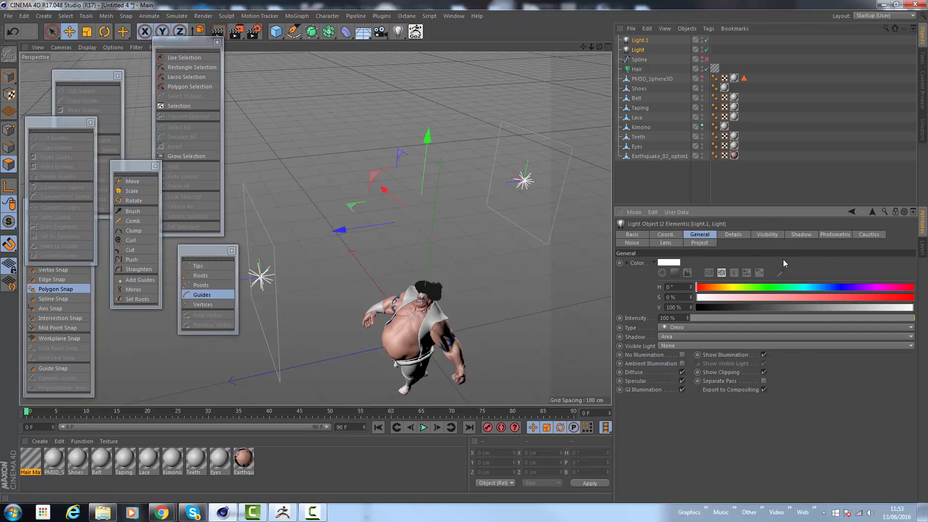
{"action": "mouse_move", "coordinate": [724, 237]}
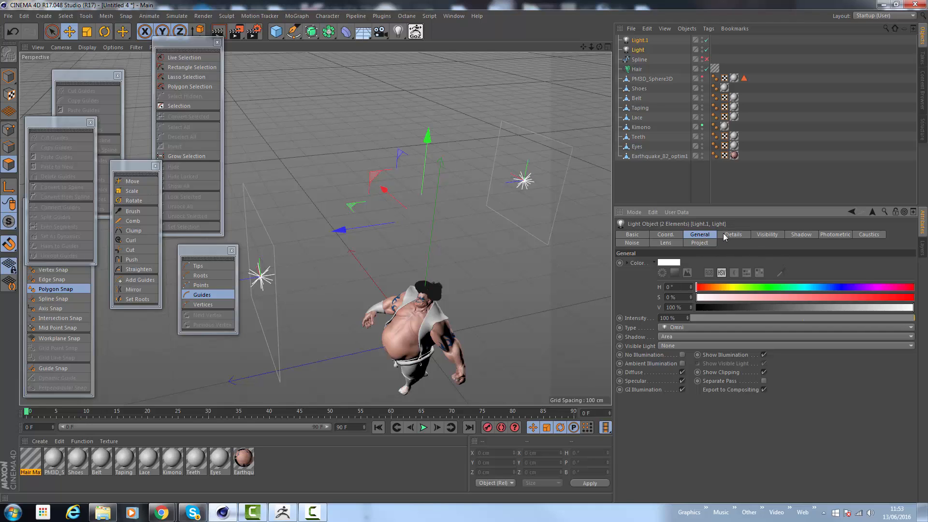
{"action": "left_click", "coordinate": [732, 234]}
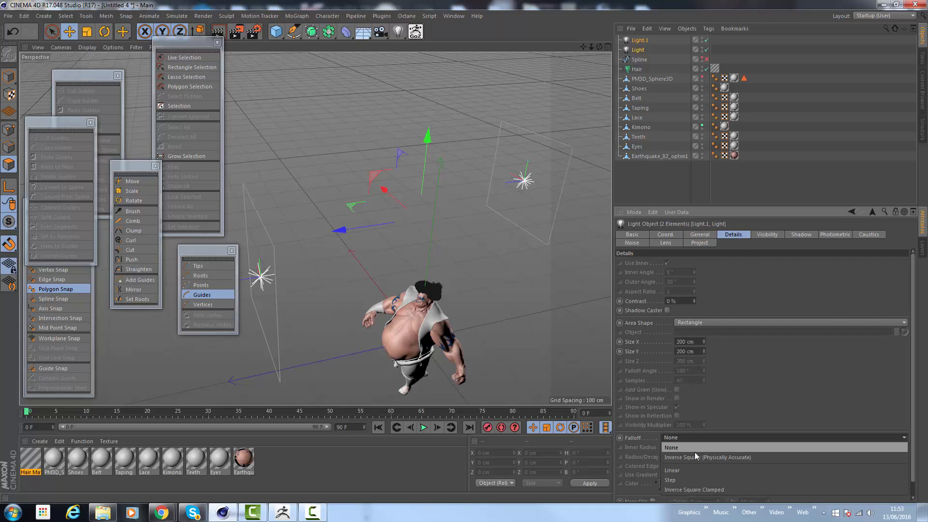
{"action": "left_click", "coordinate": [707, 457]}
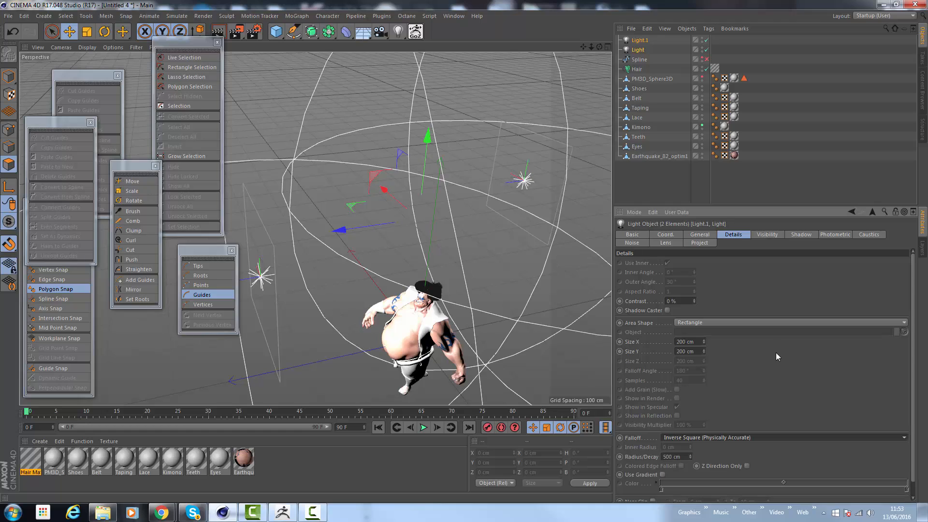
{"action": "mouse_move", "coordinate": [726, 251]}
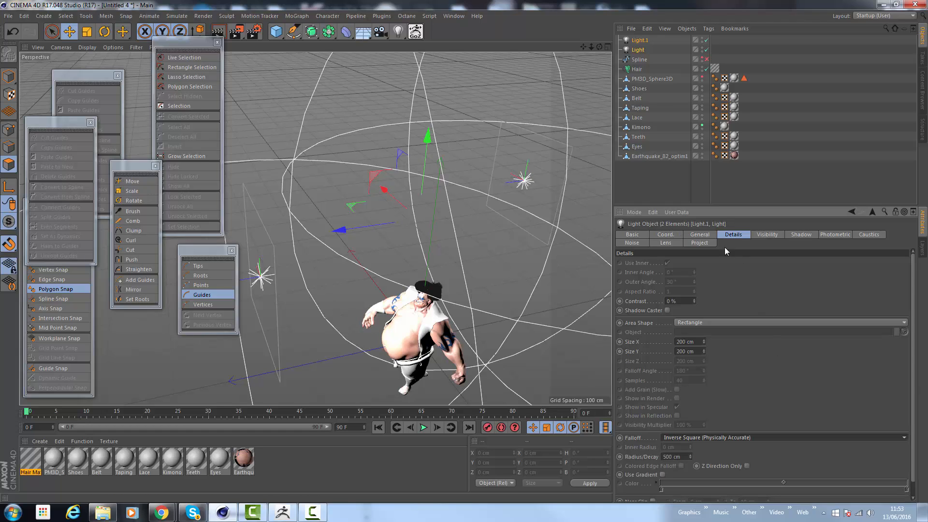
{"action": "mouse_move", "coordinate": [751, 248]}
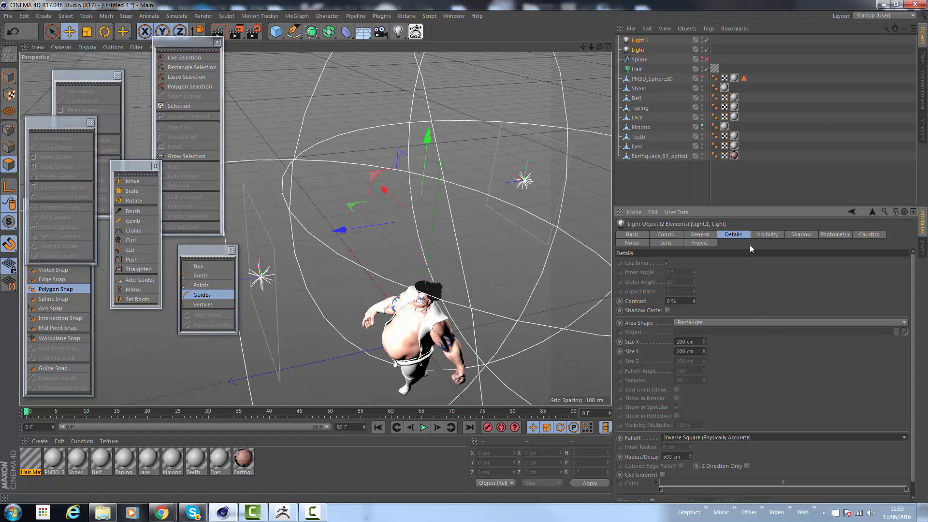
{"action": "left_click", "coordinate": [698, 234]}
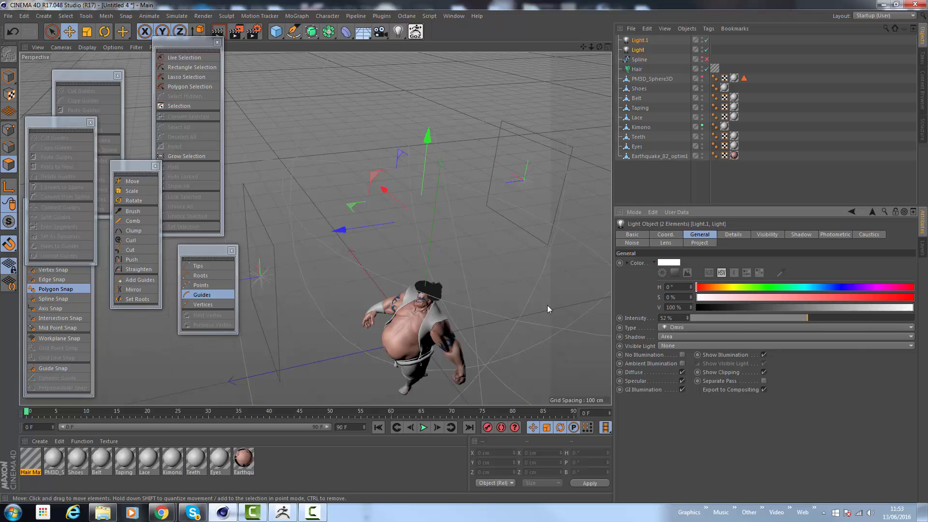
Step: Tint Light.1 pale blue with H 198°, S 43%, V 100%
{"action": "left_click", "coordinate": [640, 40]}
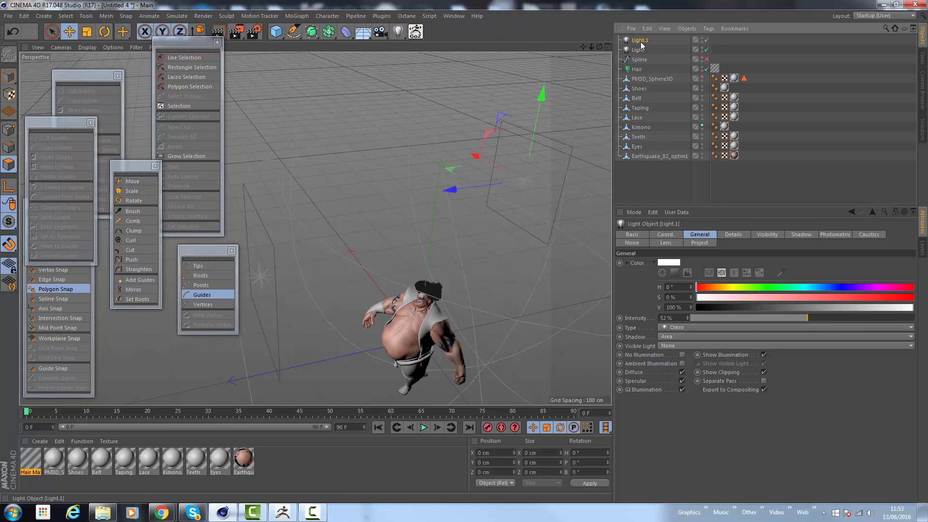
{"action": "left_click", "coordinate": [669, 263]}
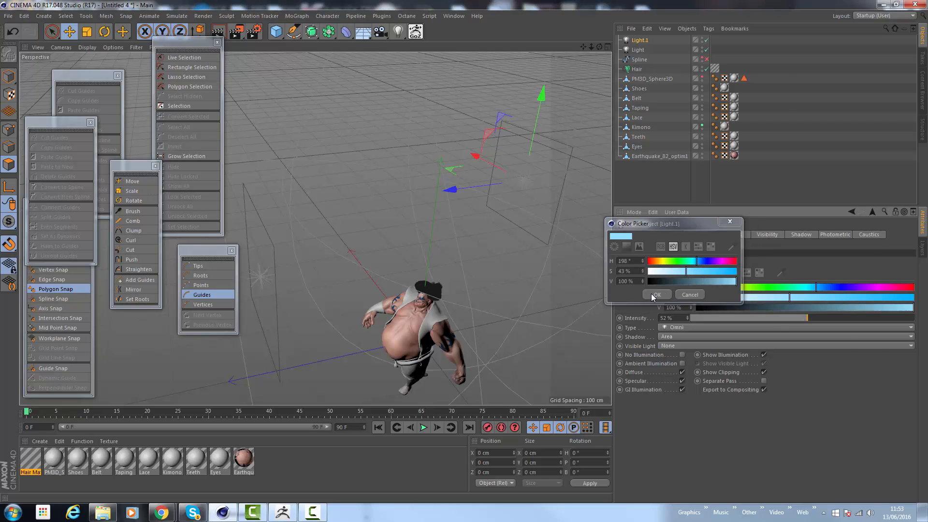
{"action": "left_click", "coordinate": [656, 294]}
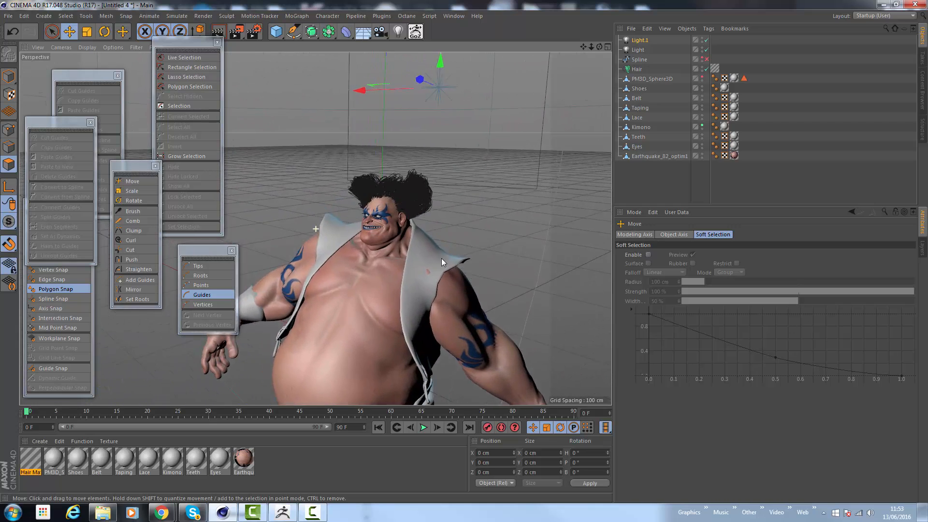
Step: Set the Hair light tag shadow map on both lights to 750x750
{"action": "left_click", "coordinate": [638, 49]}
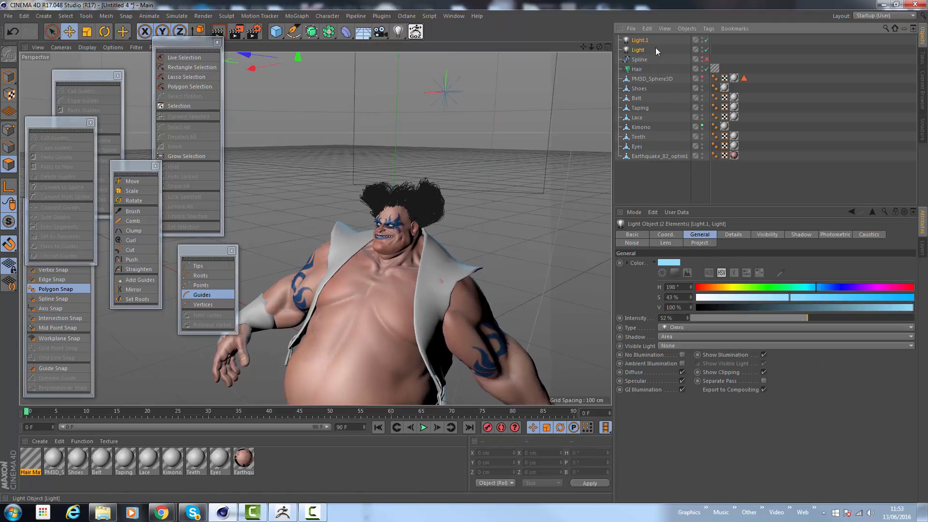
{"action": "mouse_move", "coordinate": [674, 360]}
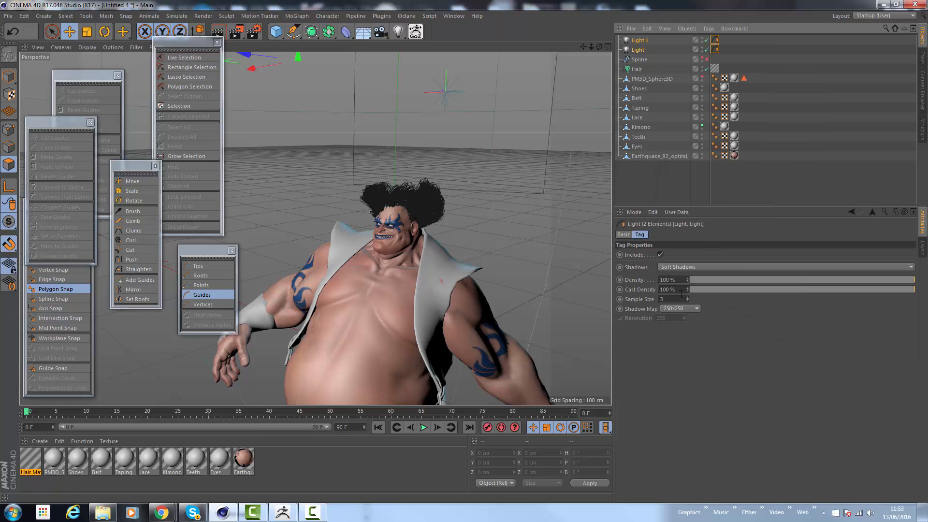
{"action": "left_click", "coordinate": [680, 308]}
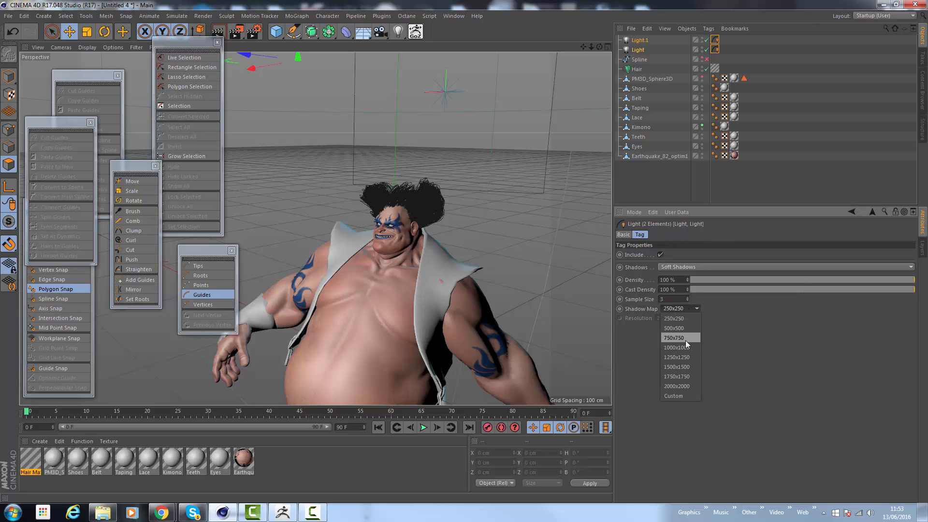
{"action": "left_click", "coordinate": [674, 338]}
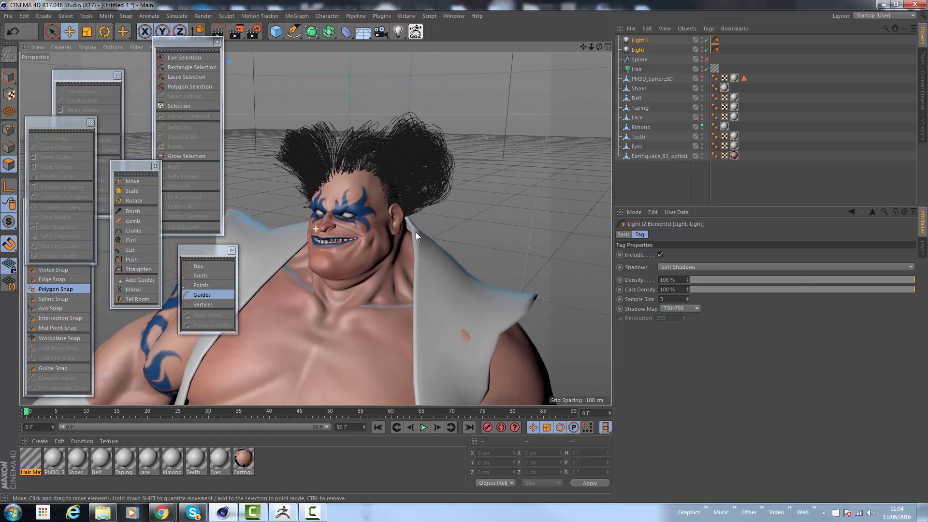
Step: Show the Hair object's Hairs tab: 15000 hairs, 64 segments, 3 clones
{"action": "left_click", "coordinate": [637, 68]}
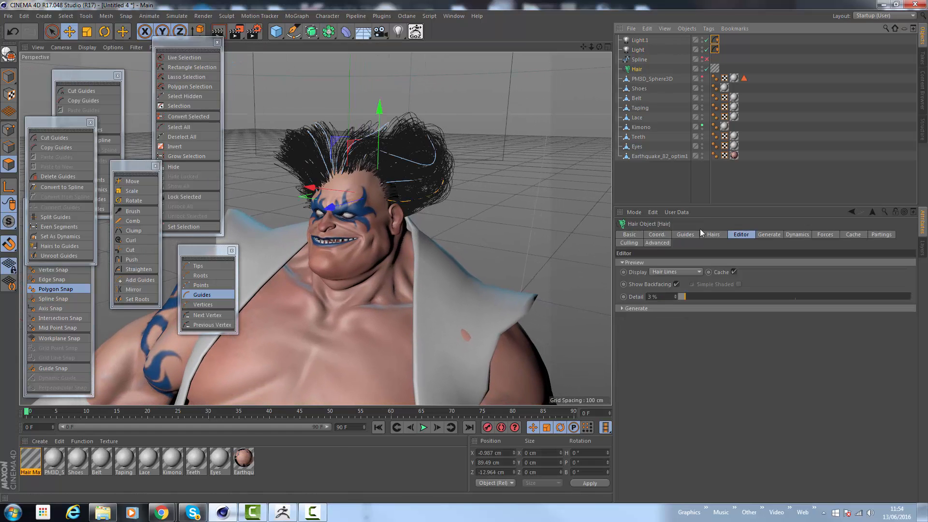
{"action": "left_click", "coordinate": [712, 234]}
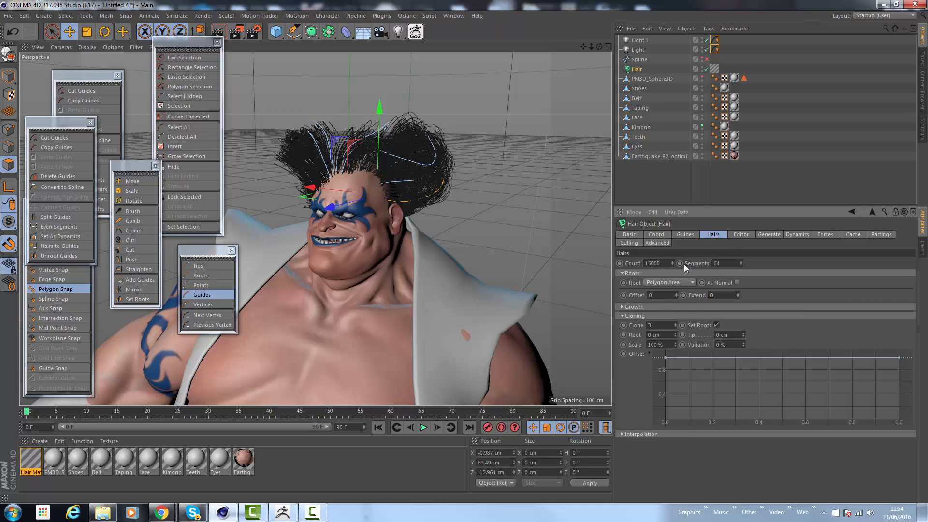
{"action": "mouse_move", "coordinate": [634, 354]}
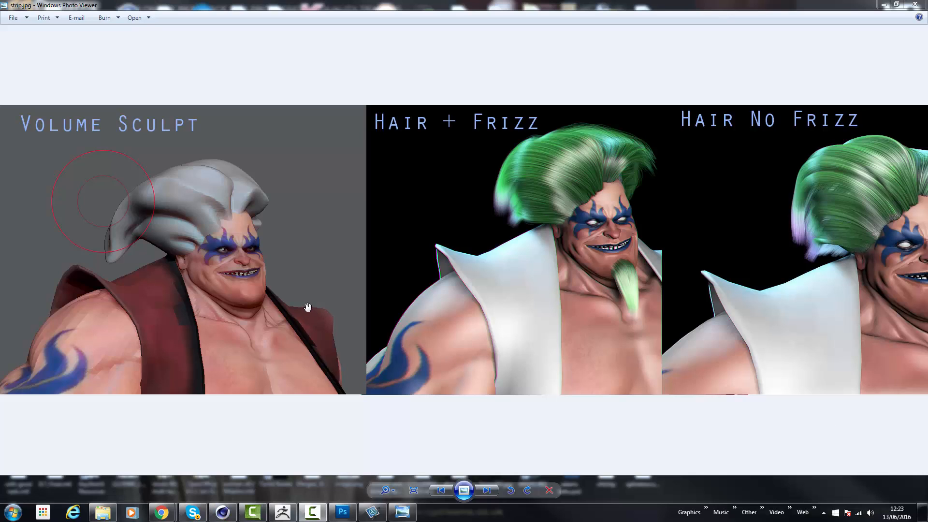
{"action": "mouse_move", "coordinate": [195, 224]}
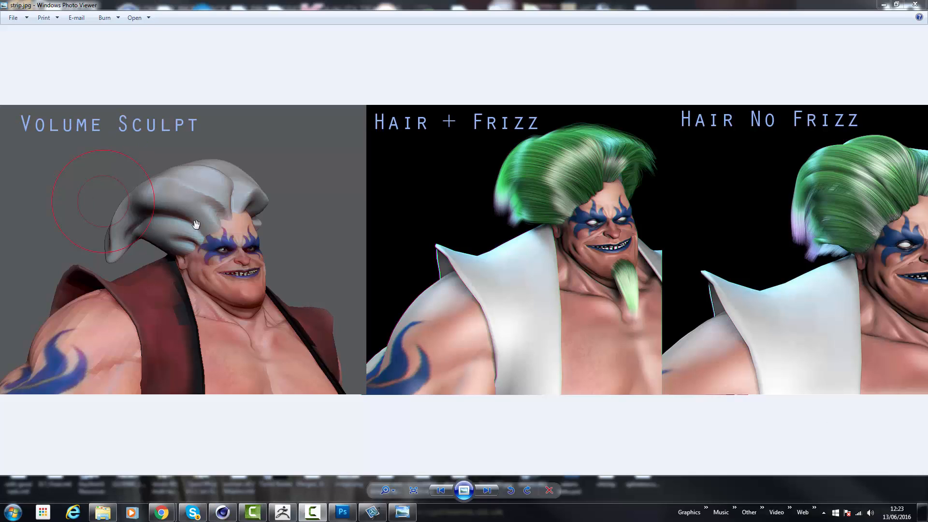
{"action": "mouse_move", "coordinate": [213, 218]}
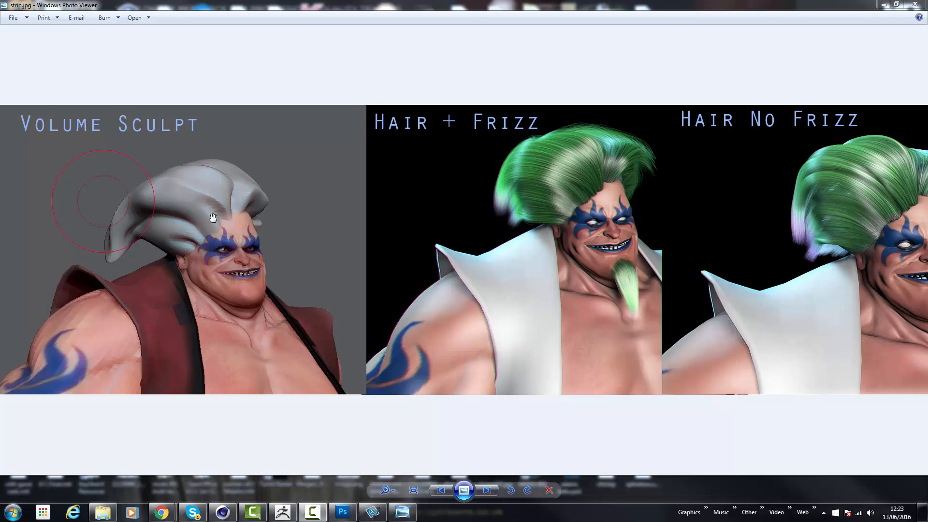
{"action": "mouse_move", "coordinate": [250, 207]}
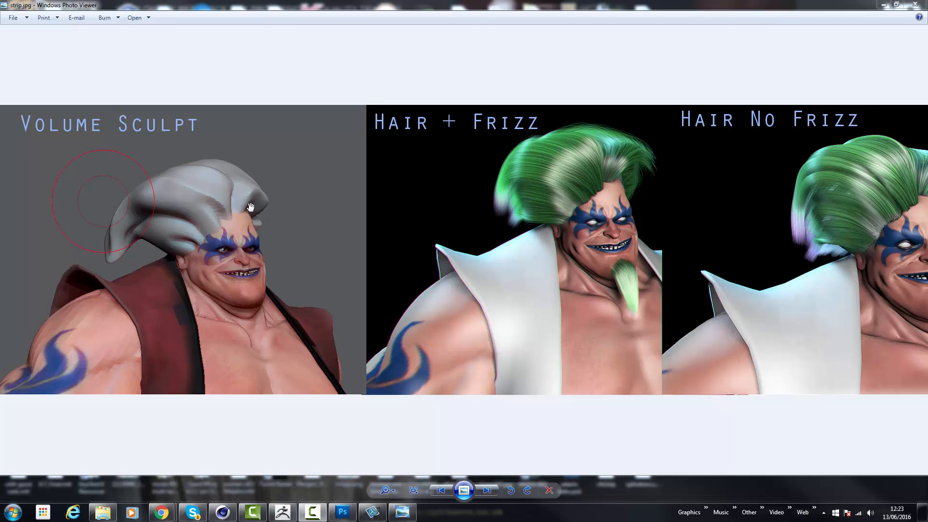
{"action": "mouse_move", "coordinate": [224, 214]}
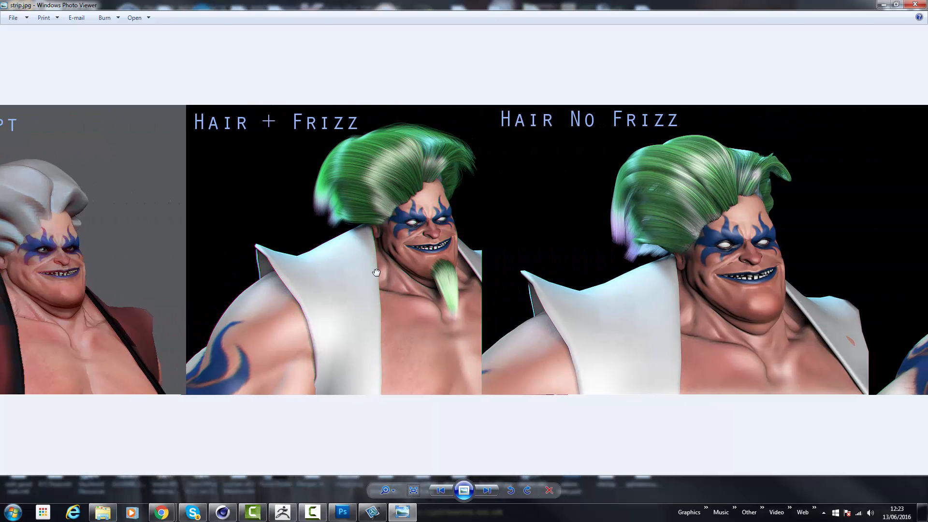
Step: Pan strip.jpg across the Volume Sculpt, Hair + Frizz and Hair No Frizz panels
{"action": "scroll", "scroll_direction": "right", "scroll_amount": 3}
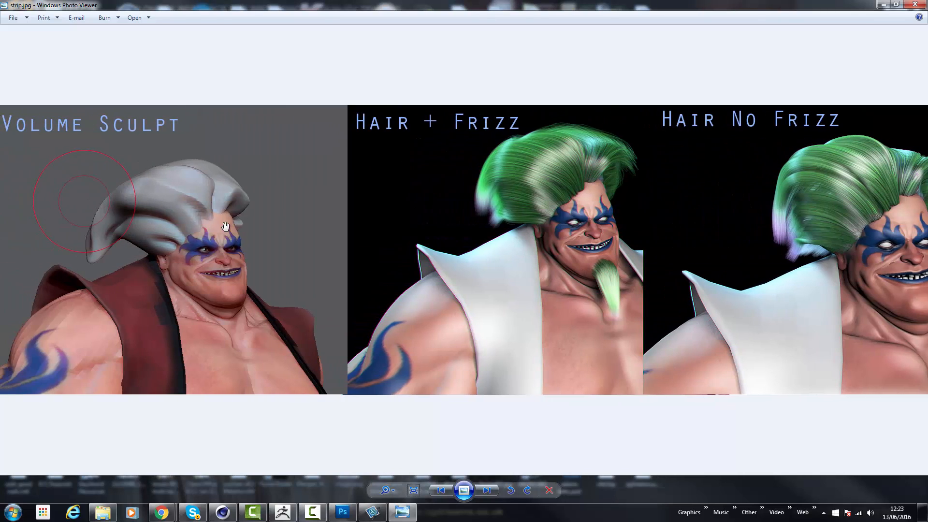
{"action": "mouse_move", "coordinate": [650, 142]}
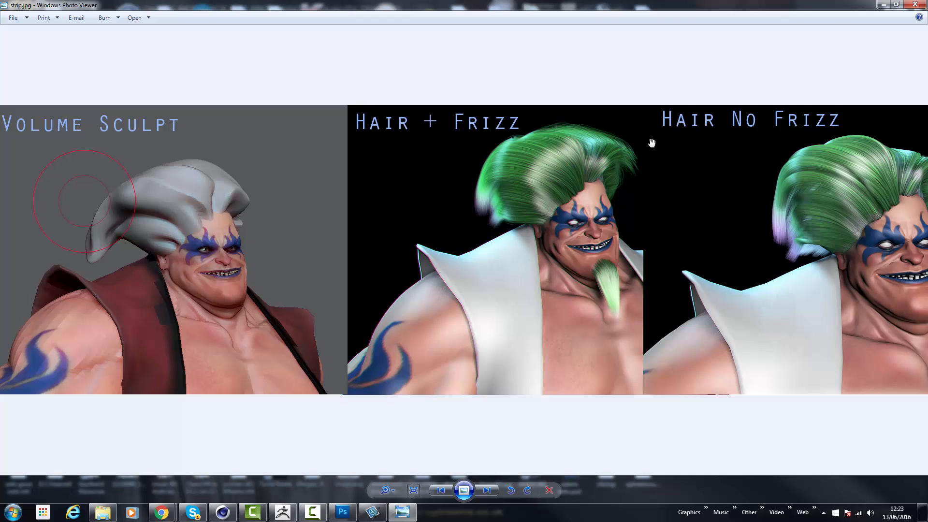
{"action": "mouse_move", "coordinate": [516, 197]}
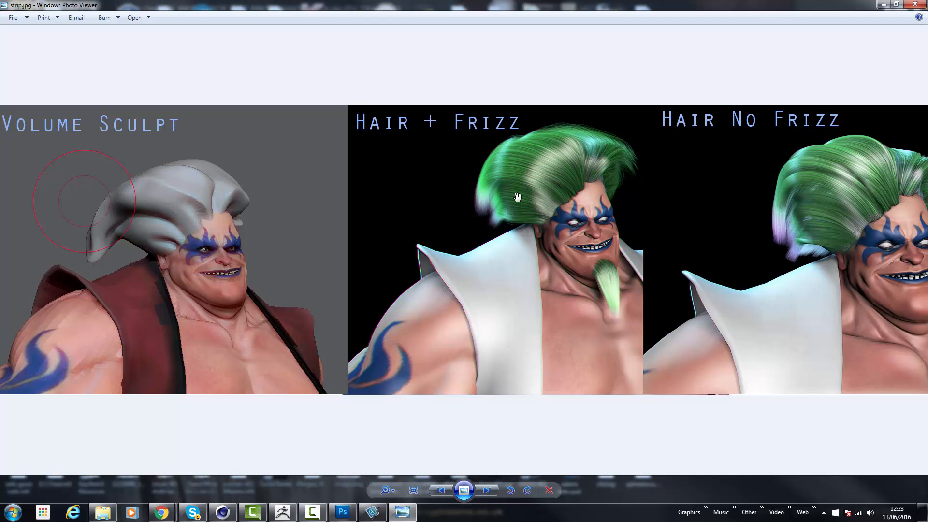
{"action": "mouse_move", "coordinate": [515, 179]}
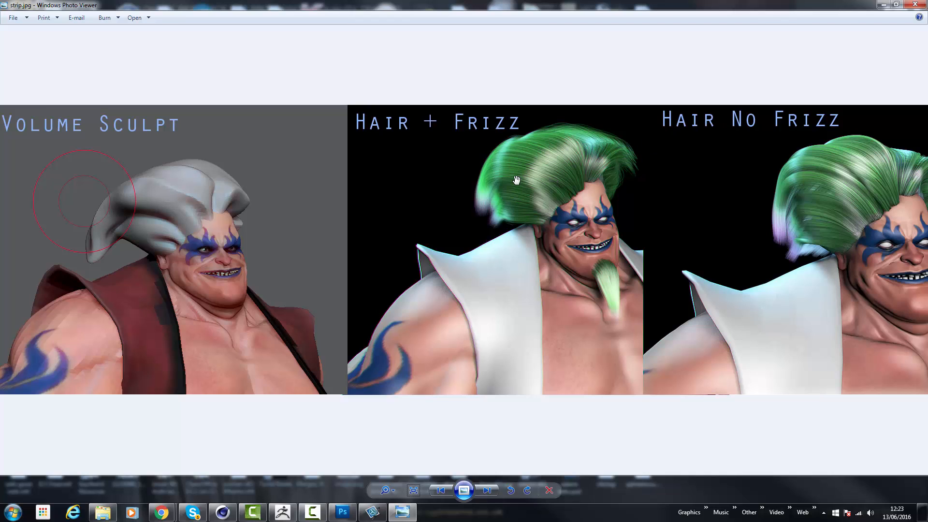
{"action": "mouse_move", "coordinate": [500, 229]}
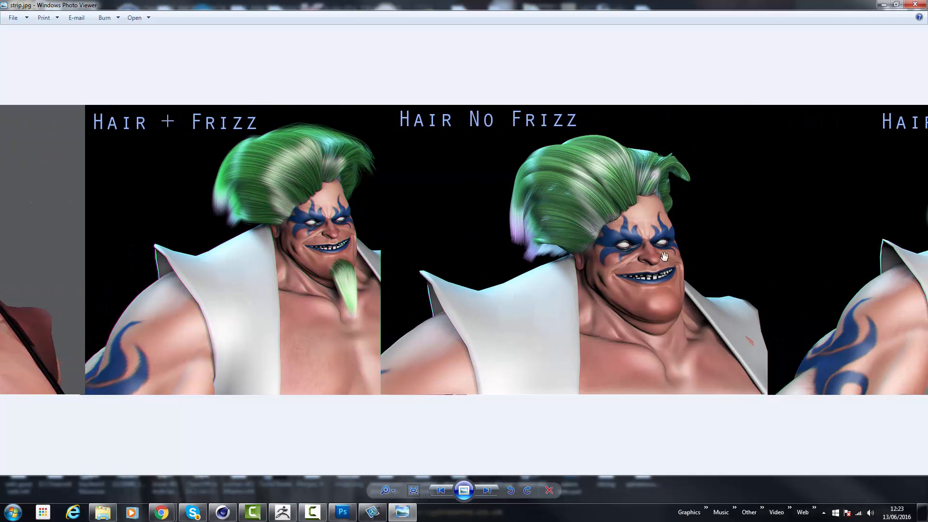
{"action": "mouse_move", "coordinate": [582, 201]}
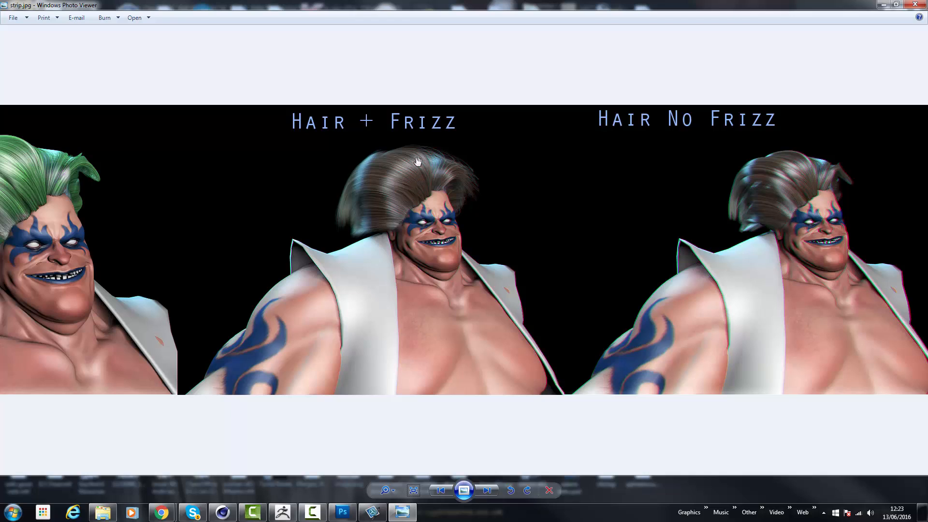
{"action": "mouse_move", "coordinate": [362, 174]}
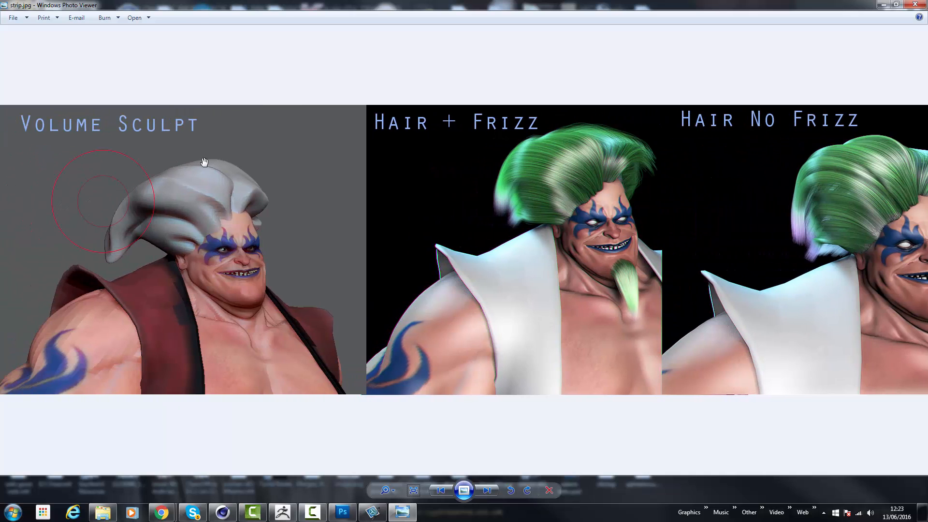
{"action": "mouse_move", "coordinate": [567, 250]}
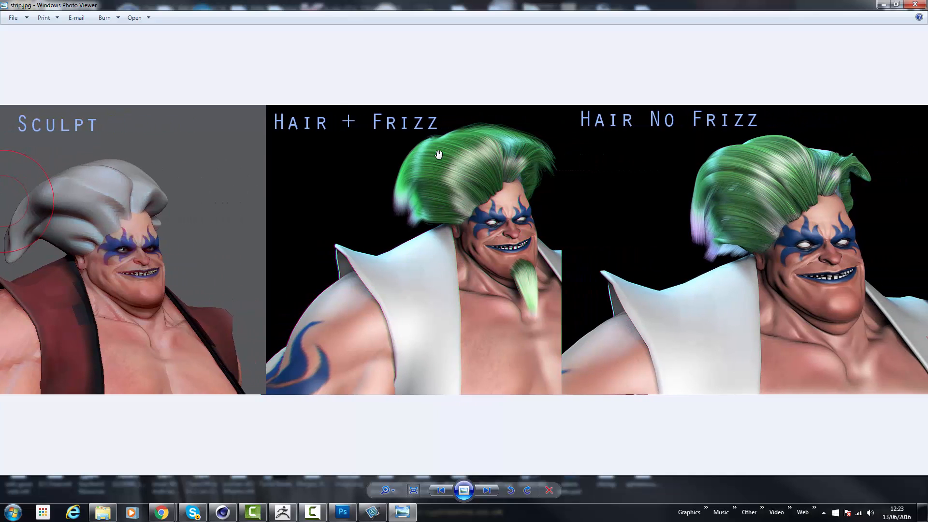
{"action": "mouse_move", "coordinate": [476, 279]}
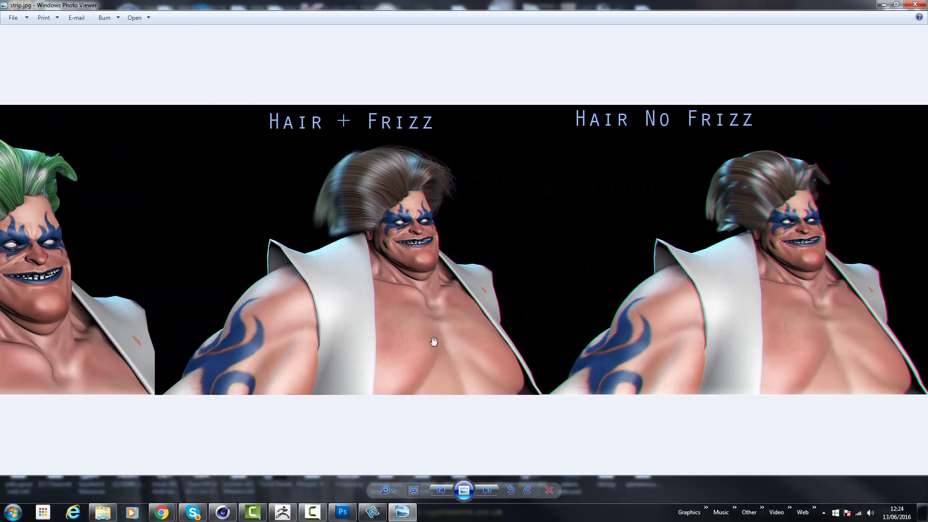
{"action": "mouse_move", "coordinate": [541, 246]}
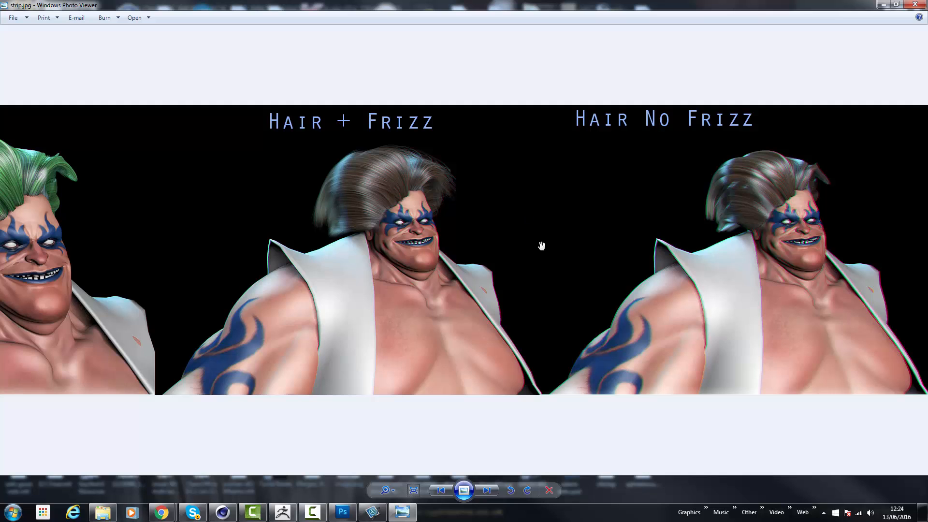